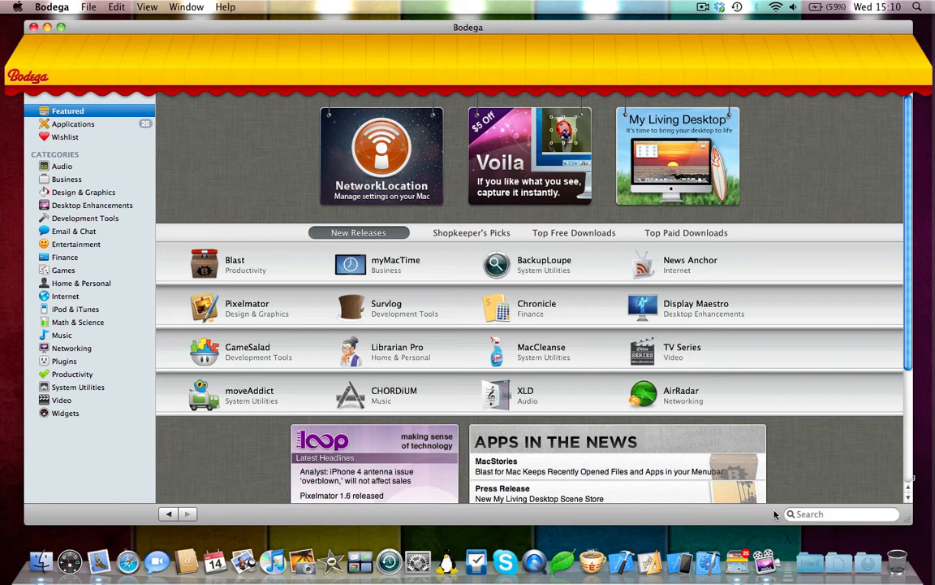
{"action": "mouse_move", "coordinate": [349, 187]}
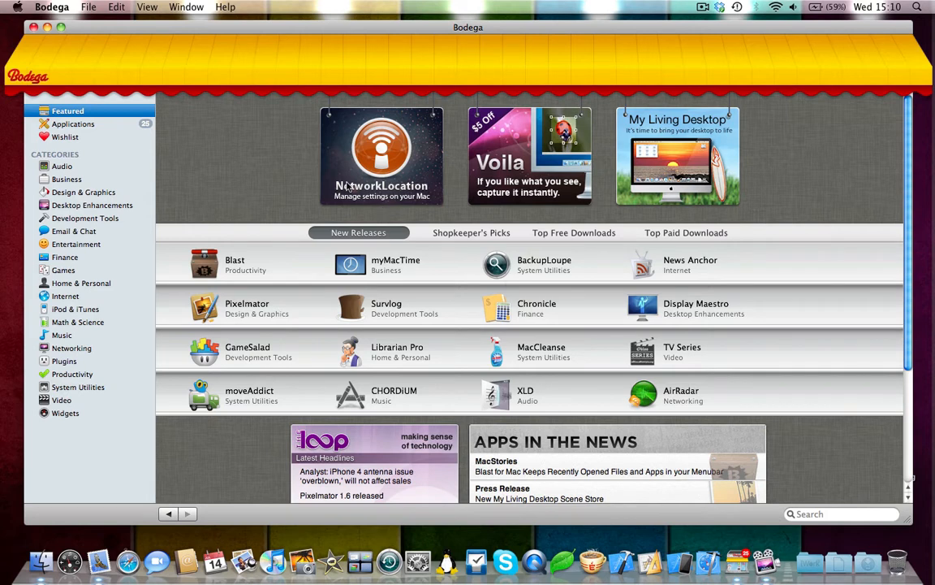
{"action": "mouse_move", "coordinate": [744, 166]}
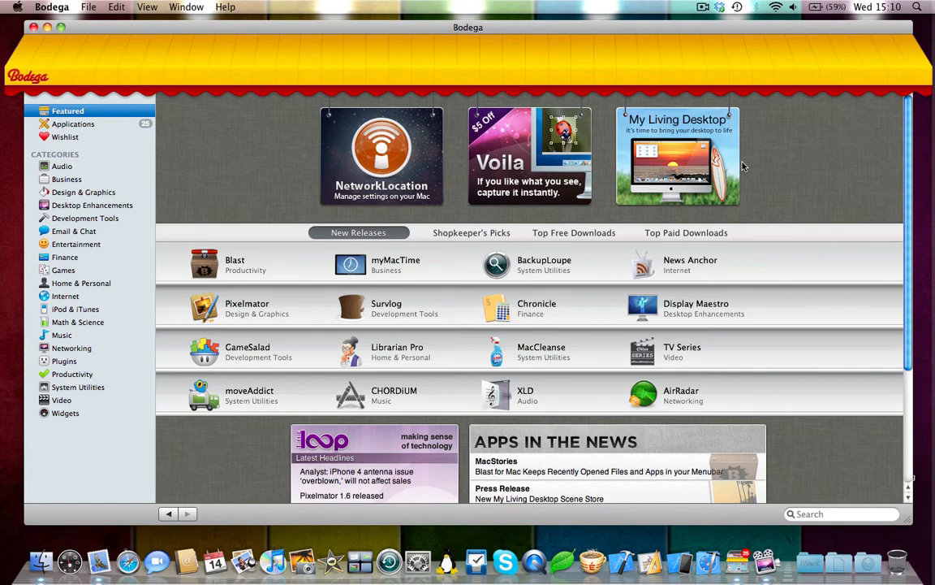
{"action": "mouse_move", "coordinate": [94, 131]}
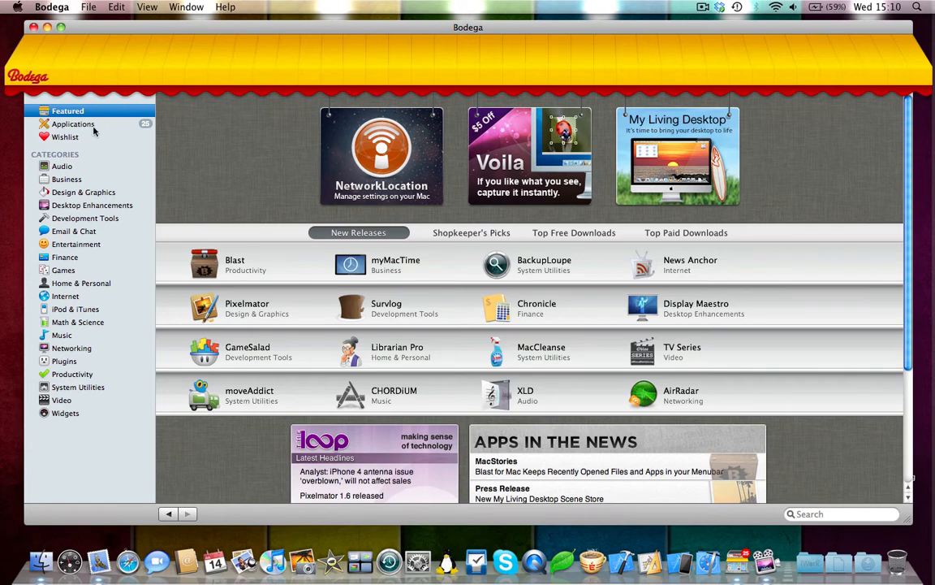
Step: List installed apps and scroll down to Echofon 0.99, with update 1.0.4 available
{"action": "left_click", "coordinate": [73, 124]}
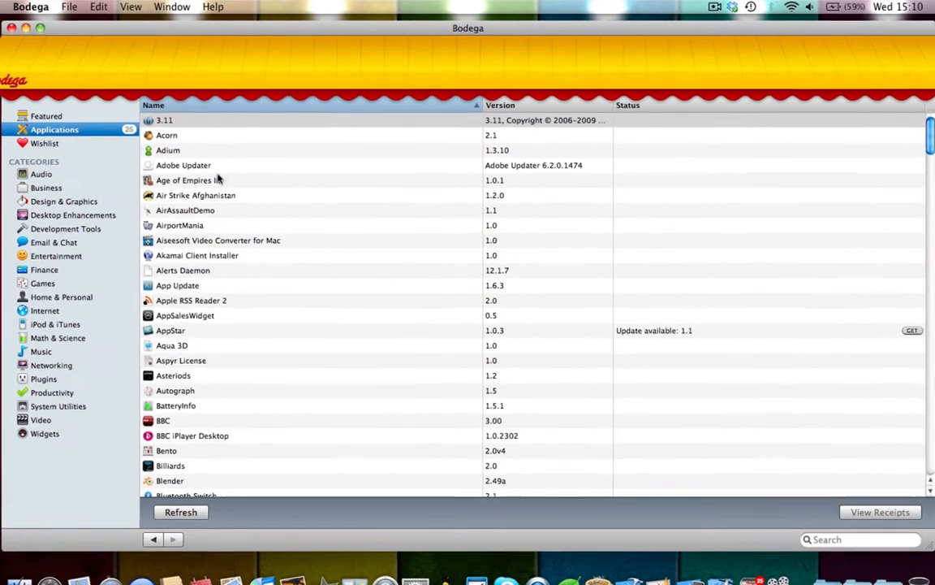
{"action": "scroll", "scroll_direction": "down", "scroll_amount": 3}
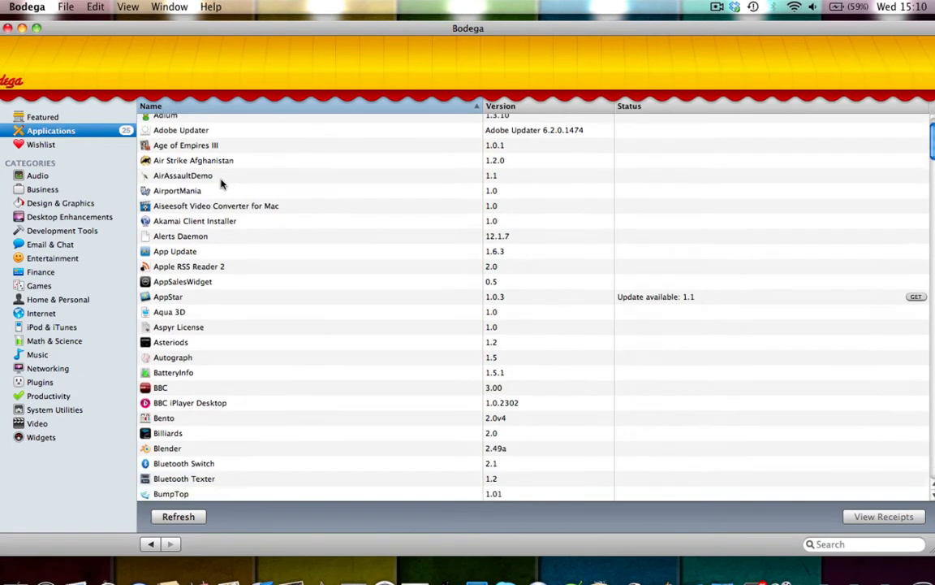
{"action": "scroll", "scroll_direction": "down", "scroll_amount": 3}
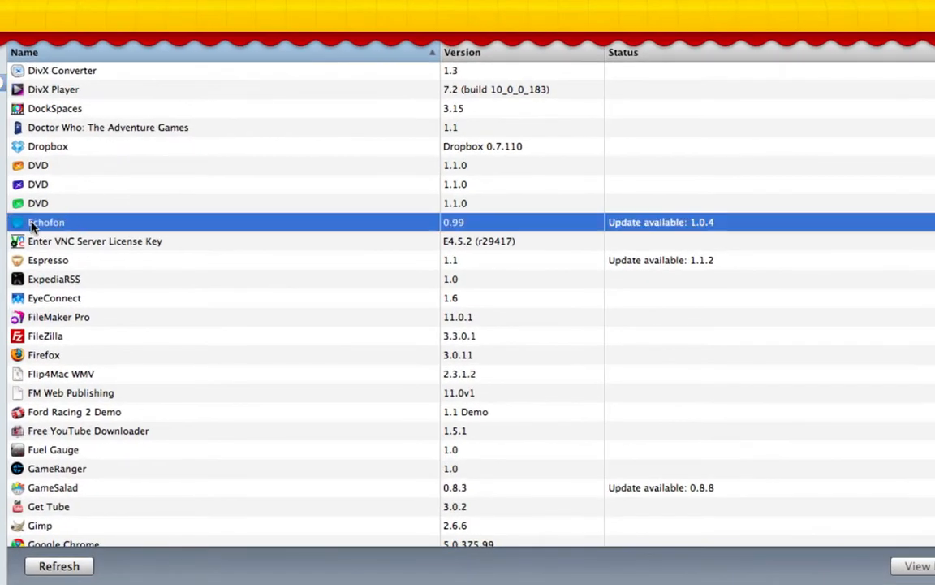
{"action": "mouse_move", "coordinate": [101, 235]}
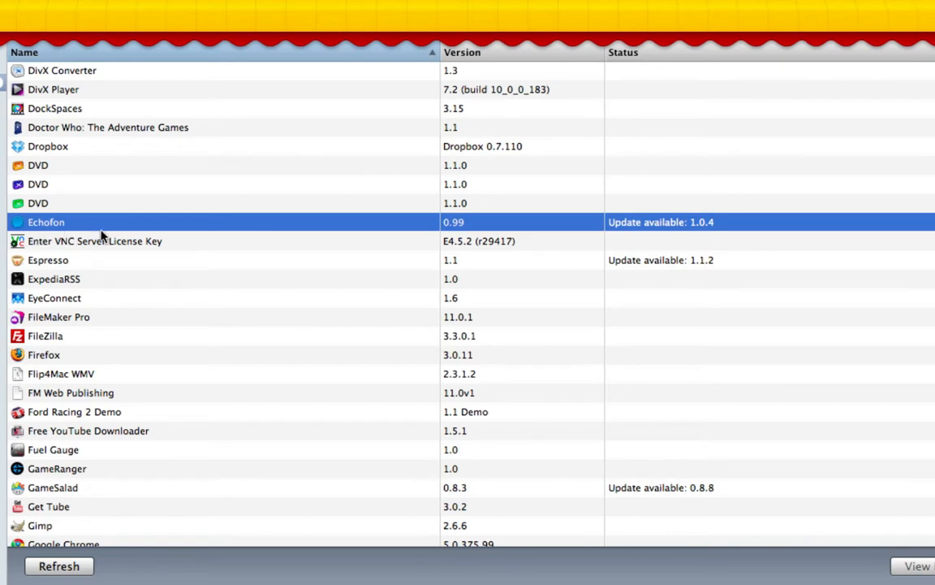
{"action": "mouse_move", "coordinate": [624, 238]}
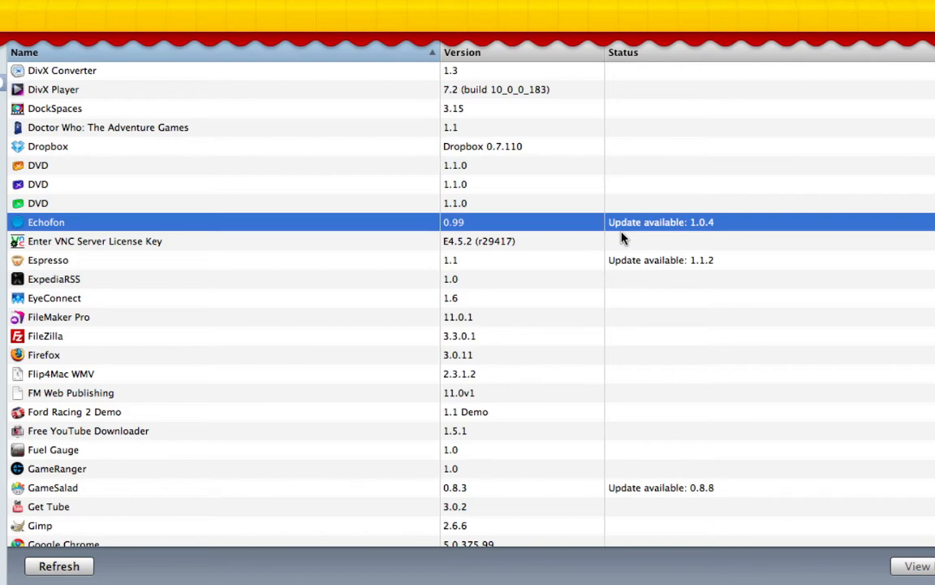
{"action": "mouse_move", "coordinate": [767, 235]}
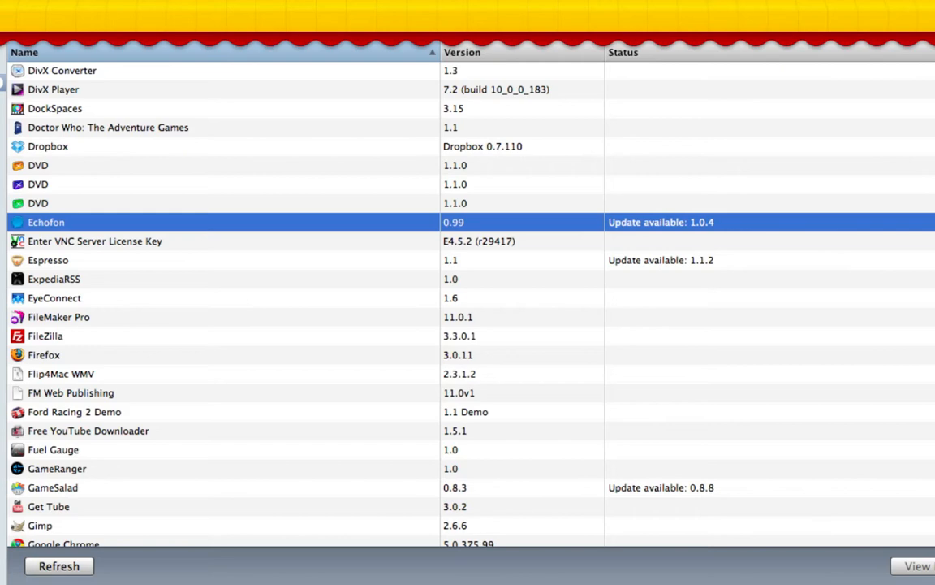
{"action": "scroll", "scroll_direction": "right", "scroll_amount": 3}
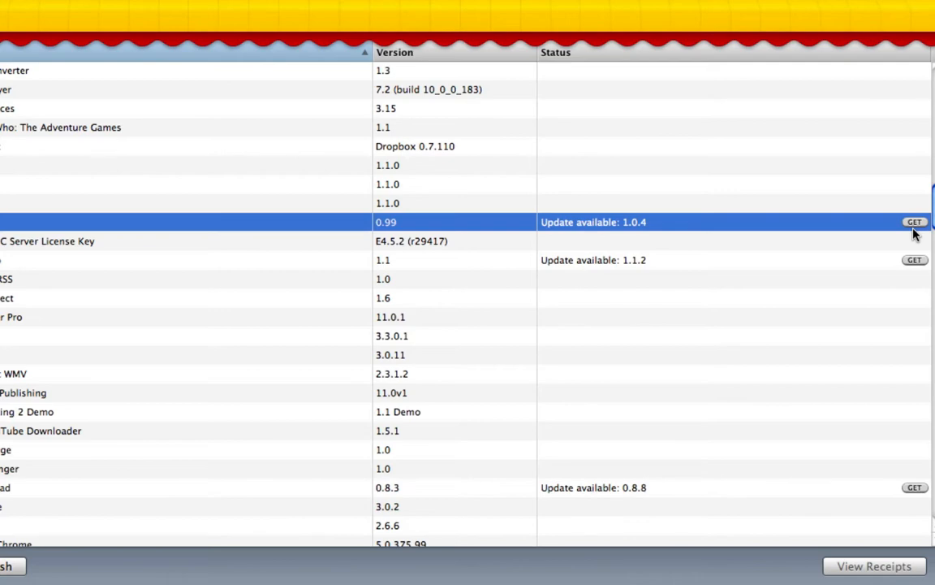
{"action": "scroll", "scroll_direction": "down", "scroll_amount": 3}
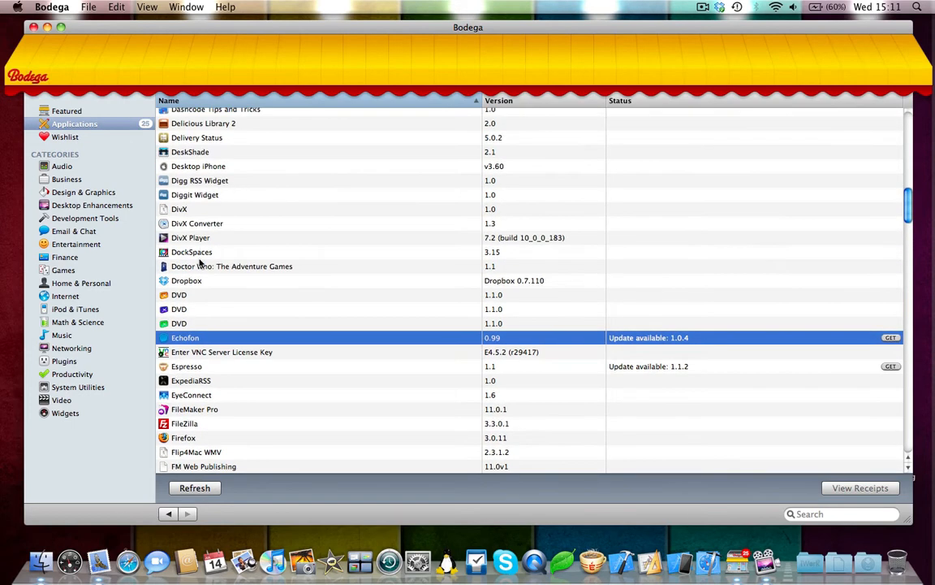
Step: Browse installed apps through the P entries, noting updates for HandBrake, MacCleanse and Picturesque
{"action": "left_click", "coordinate": [232, 265]}
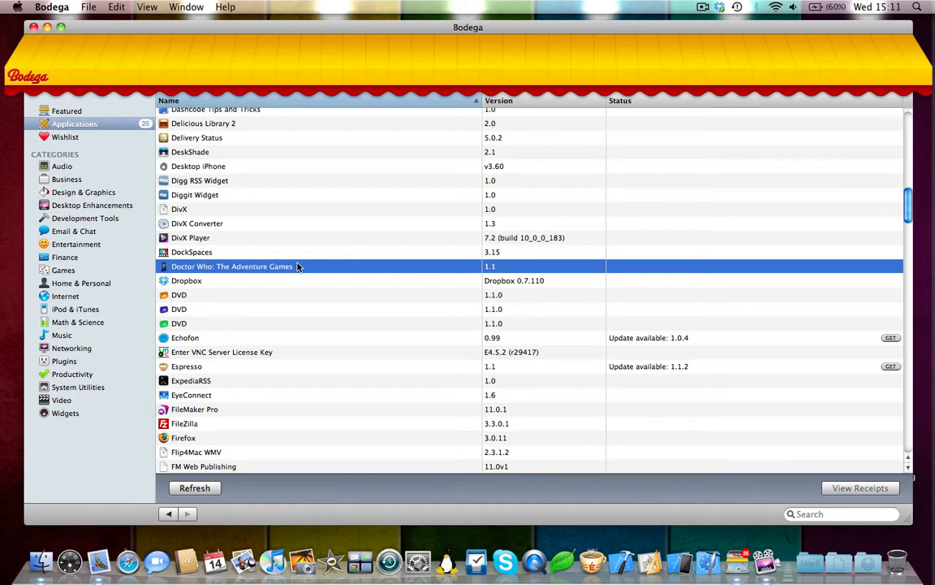
{"action": "scroll", "scroll_direction": "down", "scroll_amount": 3}
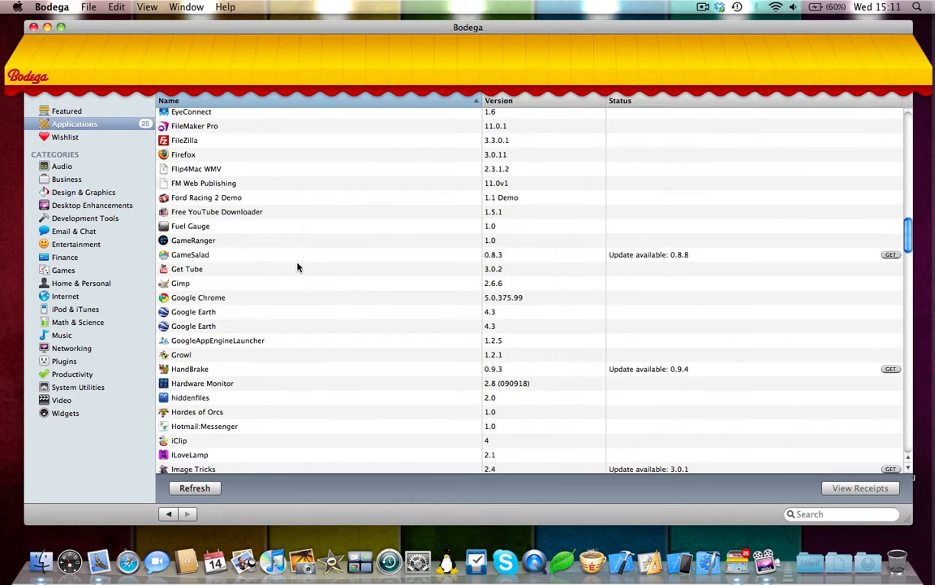
{"action": "scroll", "scroll_direction": "down", "scroll_amount": 3}
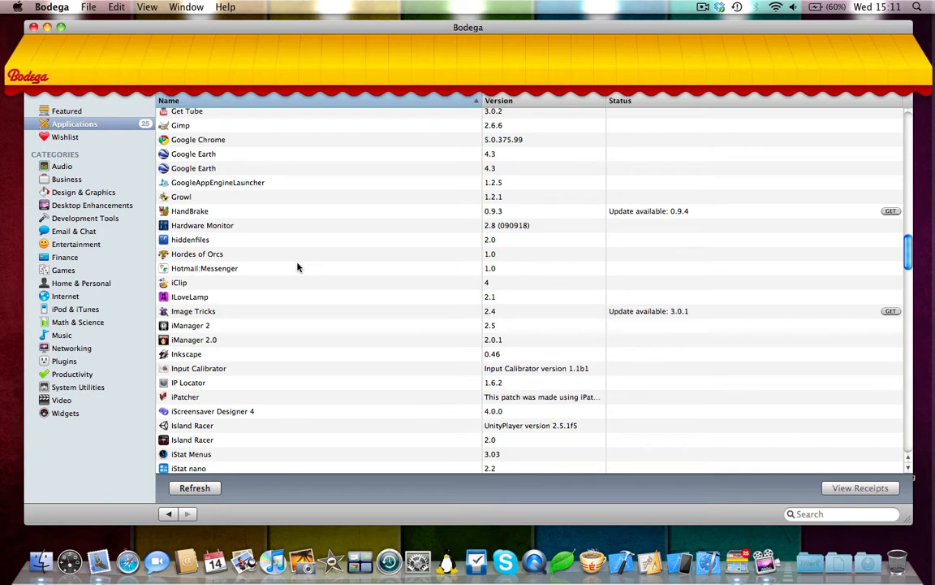
{"action": "mouse_move", "coordinate": [285, 267]}
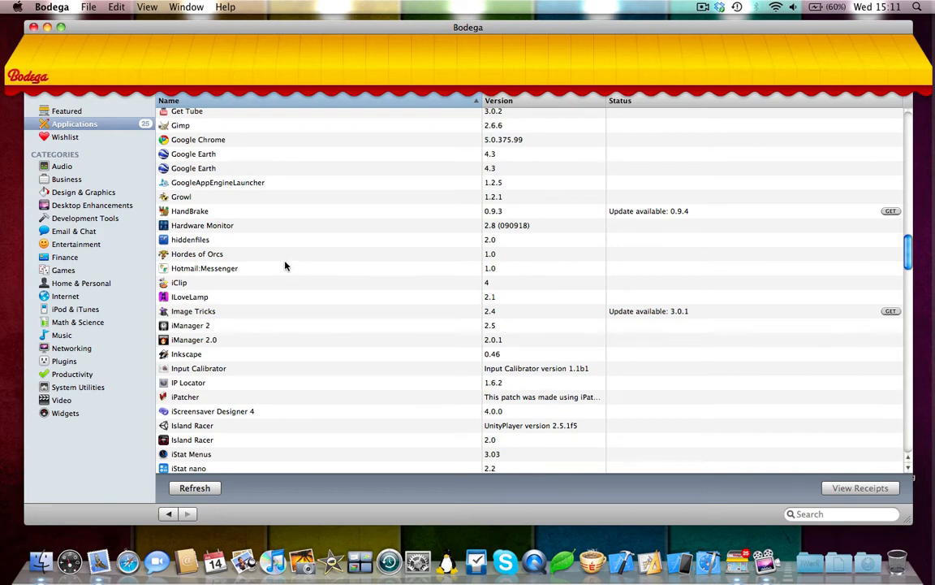
{"action": "scroll", "scroll_direction": "down", "scroll_amount": 3}
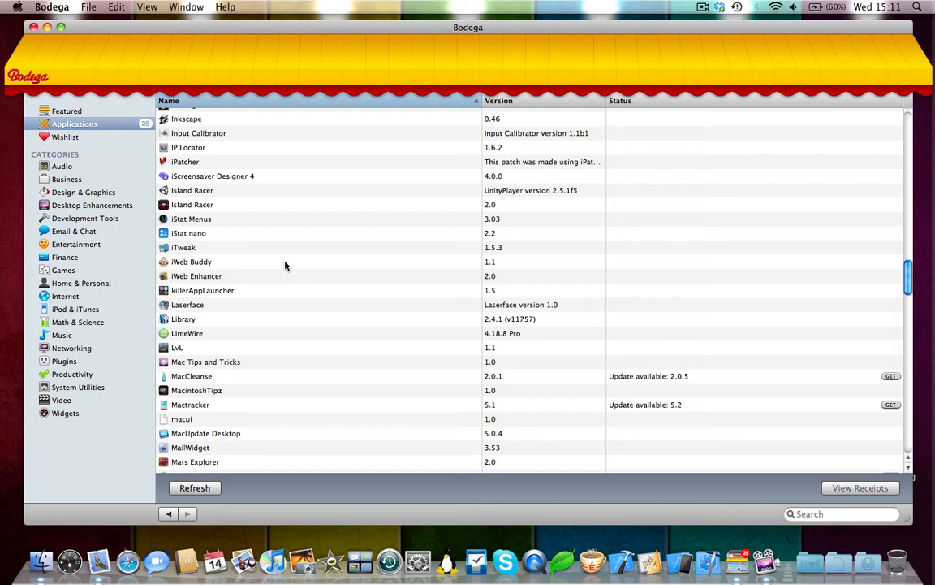
{"action": "scroll", "scroll_direction": "down", "scroll_amount": 3}
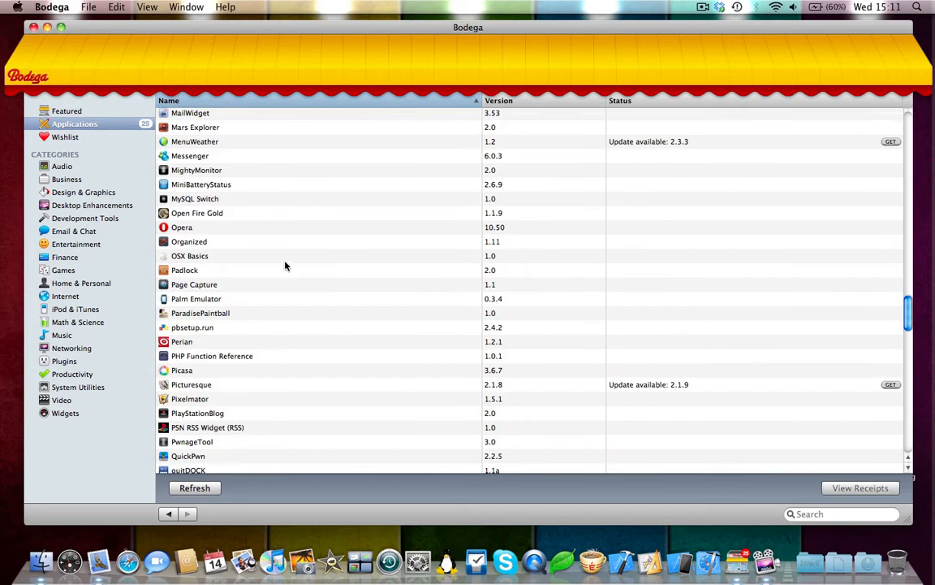
{"action": "scroll", "scroll_direction": "down", "scroll_amount": 3}
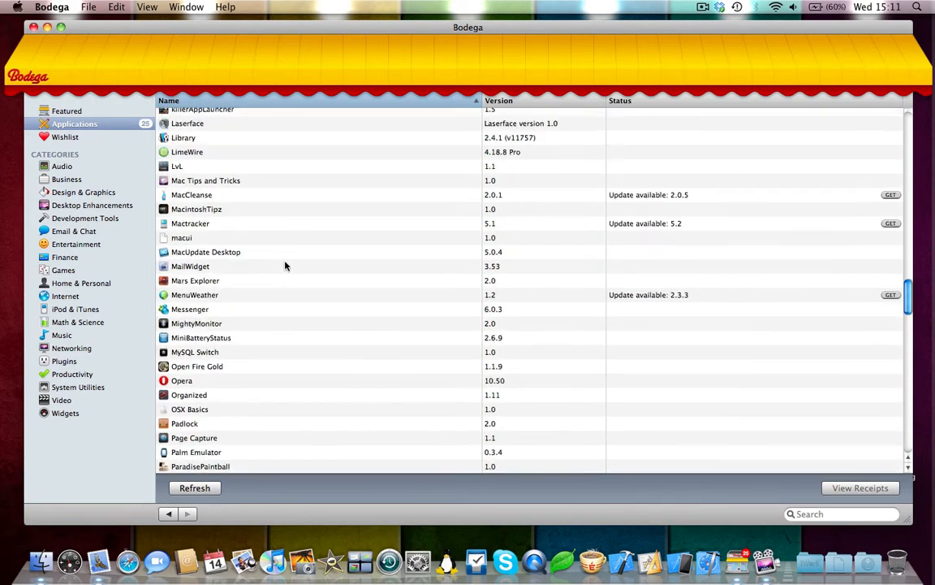
{"action": "scroll", "scroll_direction": "up", "scroll_amount": 3}
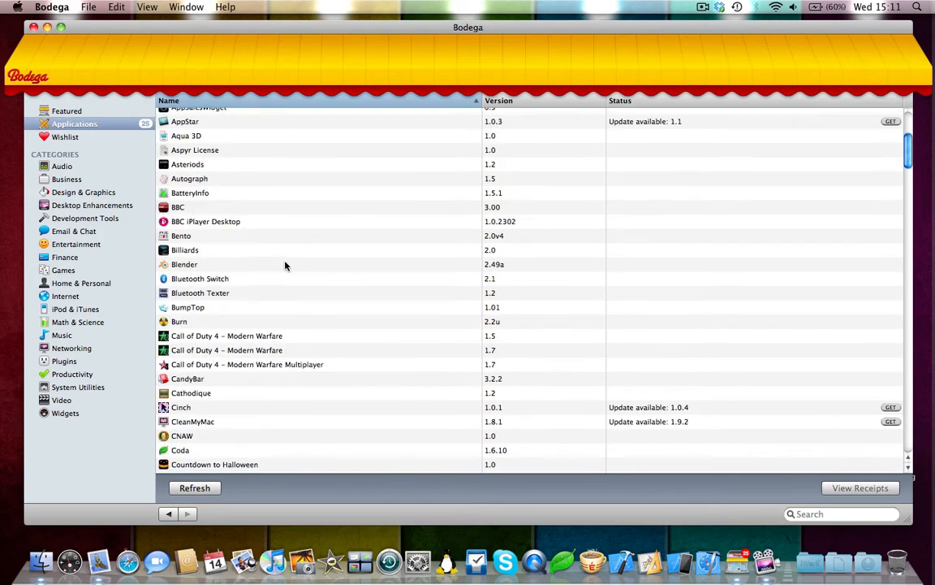
{"action": "scroll", "scroll_direction": "down", "scroll_amount": 3}
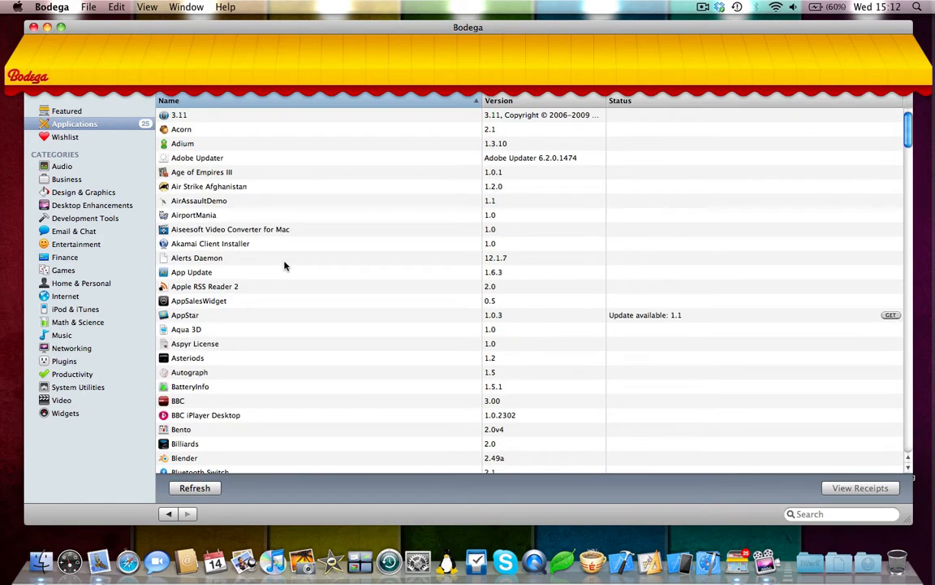
{"action": "mouse_move", "coordinate": [118, 151]}
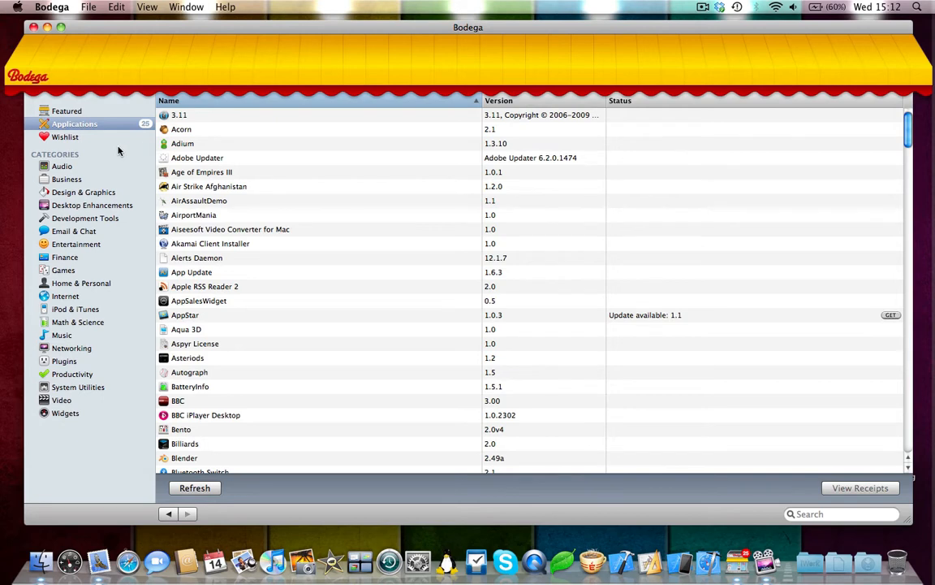
{"action": "mouse_move", "coordinate": [77, 139]}
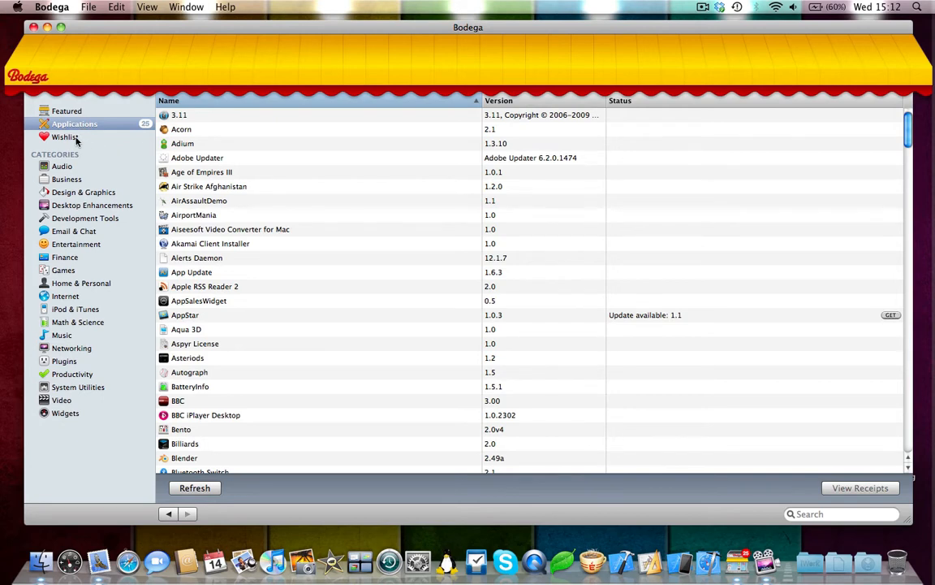
Step: Look at the empty Wishlist, then switch to the Games category
{"action": "left_click", "coordinate": [66, 136]}
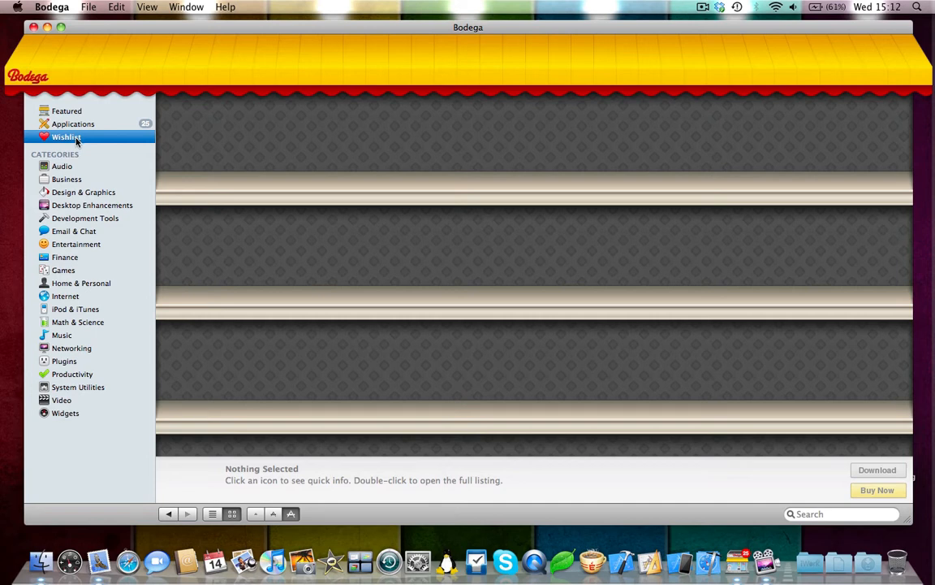
{"action": "mouse_move", "coordinate": [62, 167]}
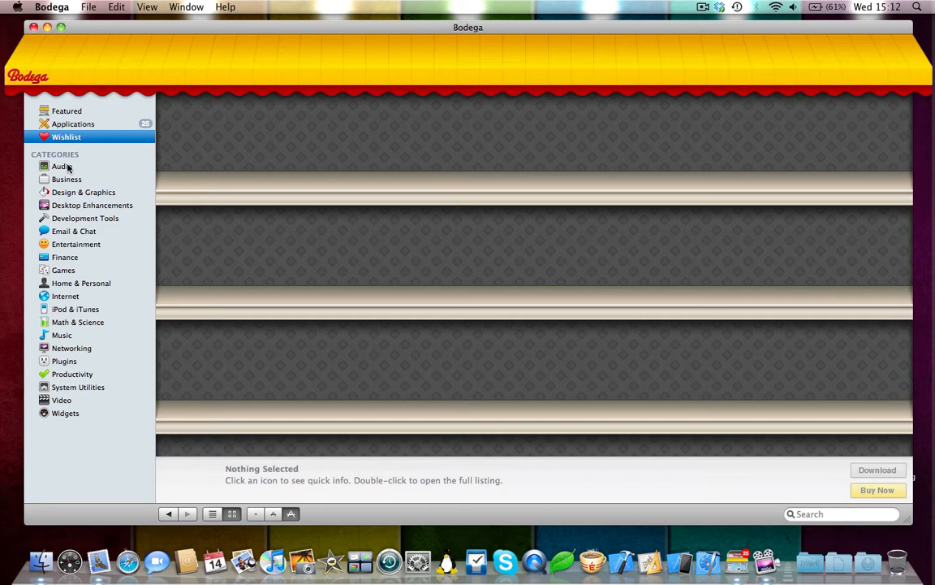
{"action": "left_click", "coordinate": [63, 269]}
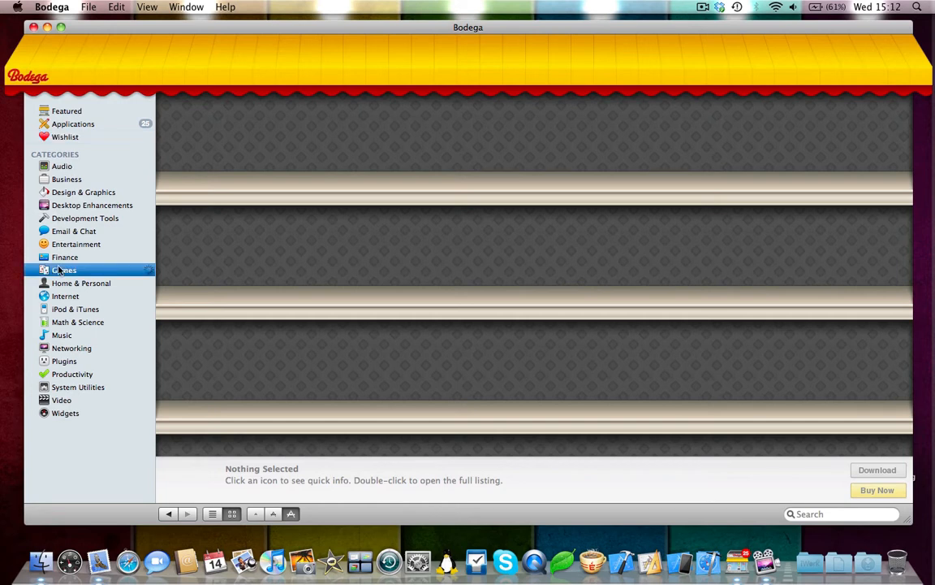
Step: Scroll through the loaded Games shelves and open the full Friendz listing
{"action": "left_click", "coordinate": [64, 270]}
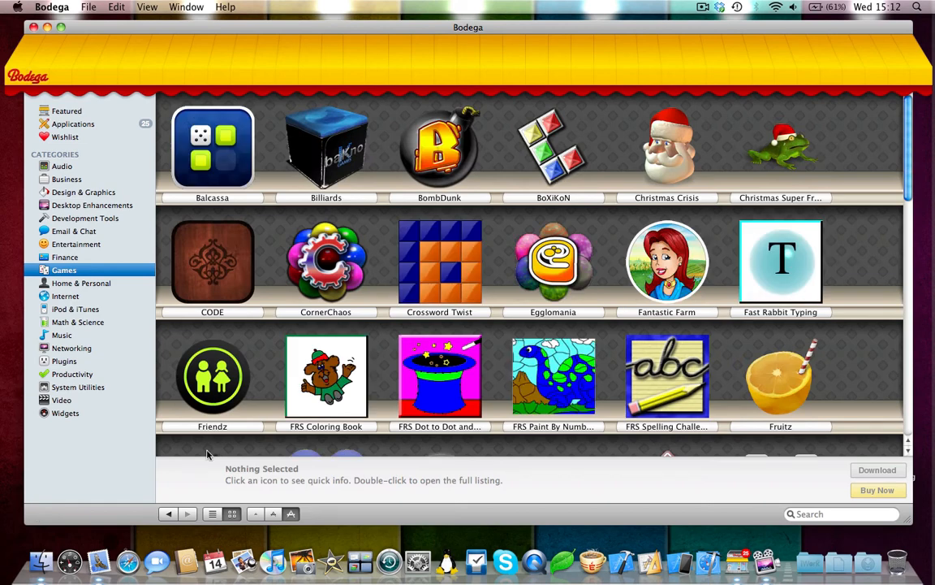
{"action": "scroll", "scroll_direction": "down", "scroll_amount": 3}
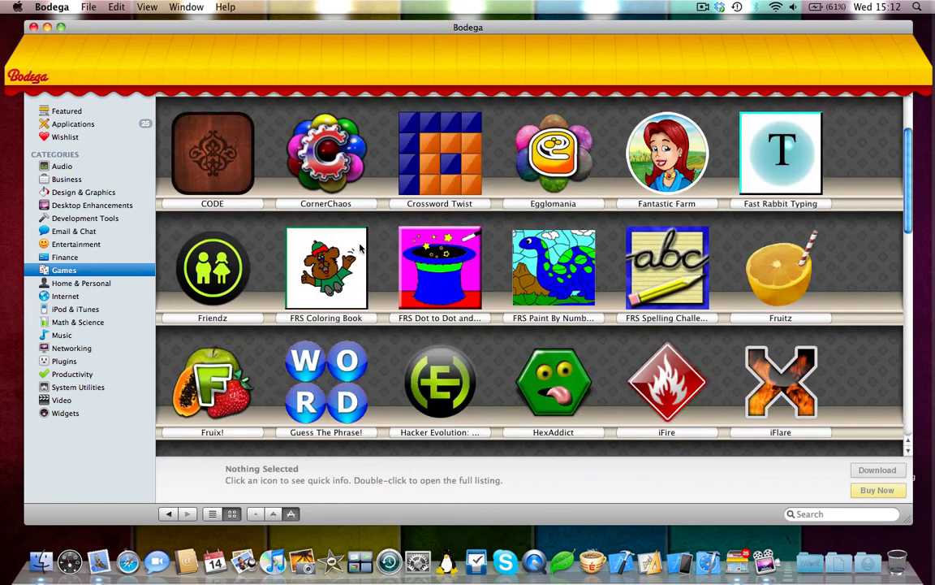
{"action": "scroll", "scroll_direction": "down", "scroll_amount": 3}
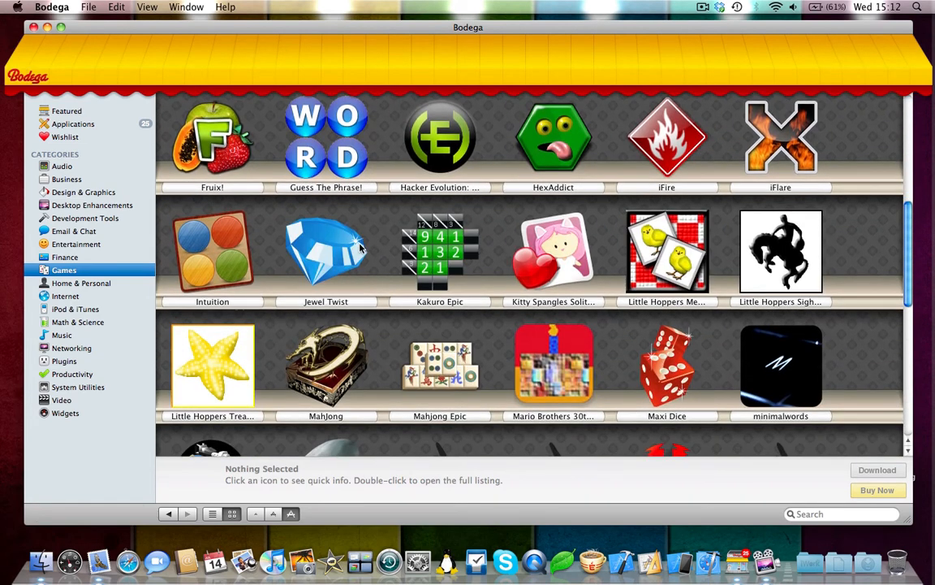
{"action": "scroll", "scroll_direction": "down", "scroll_amount": 3}
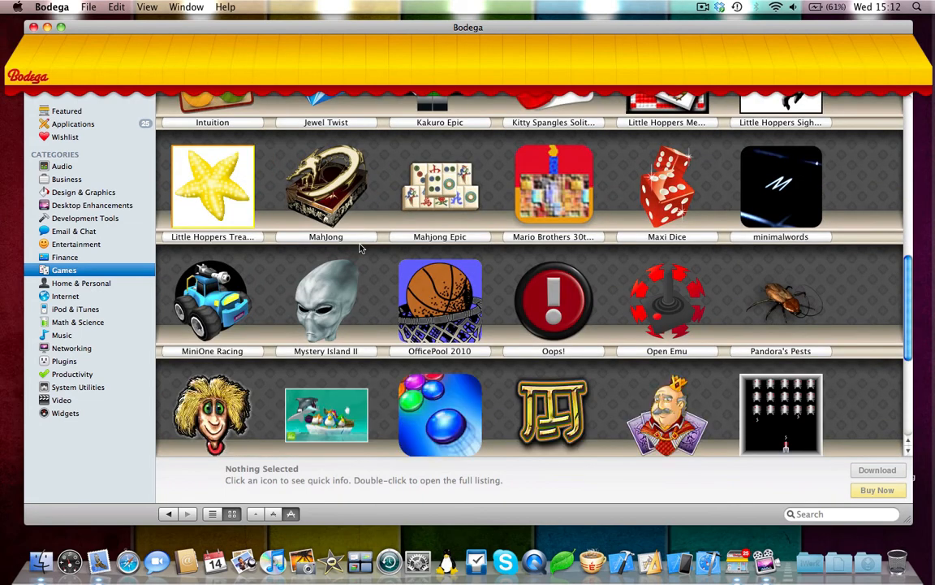
{"action": "scroll", "scroll_direction": "down", "scroll_amount": 3}
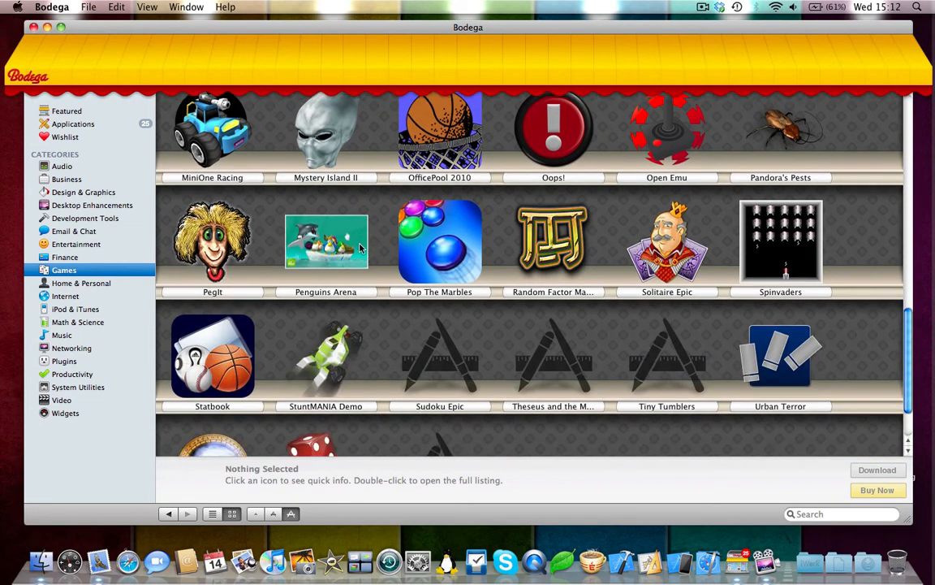
{"action": "scroll", "scroll_direction": "down", "scroll_amount": 3}
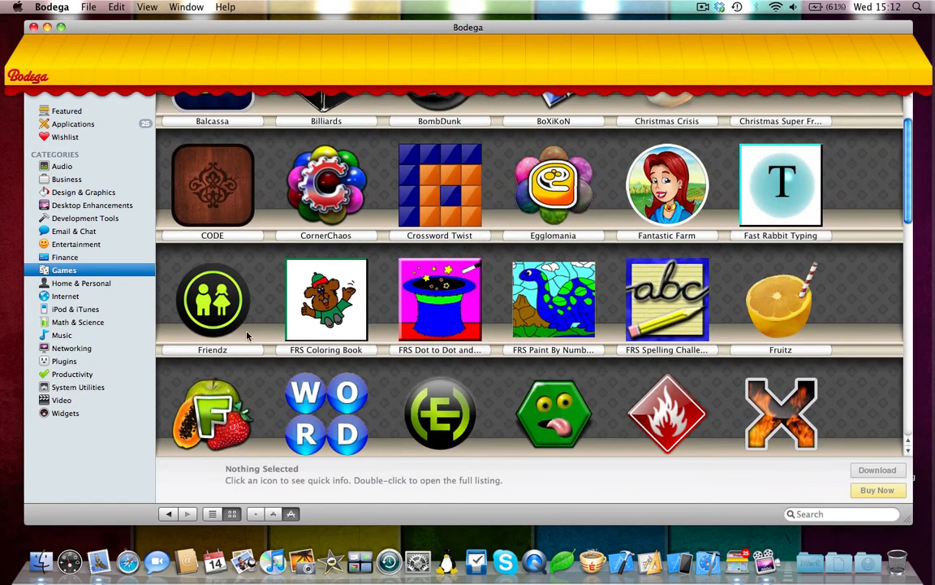
{"action": "double_click", "coordinate": [325, 299]}
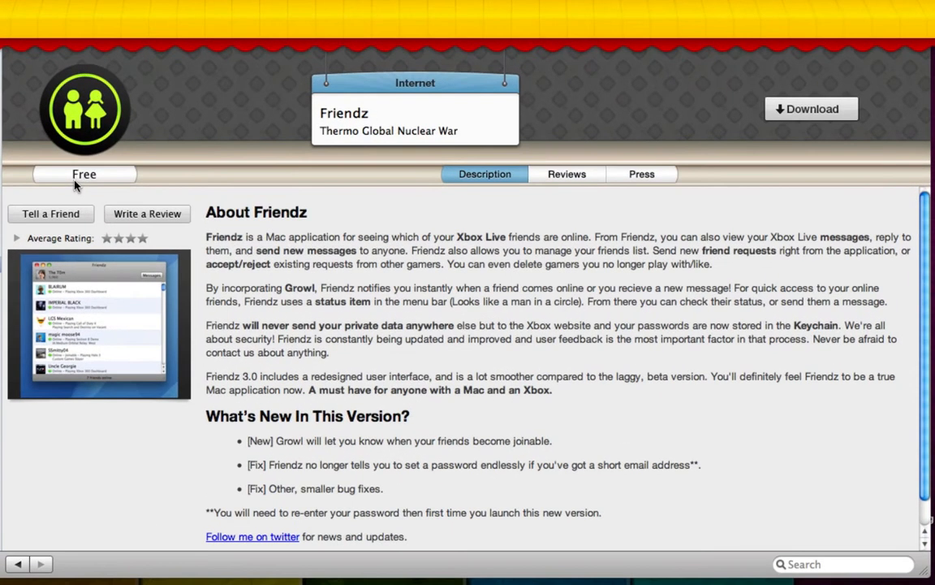
{"action": "mouse_move", "coordinate": [60, 195]}
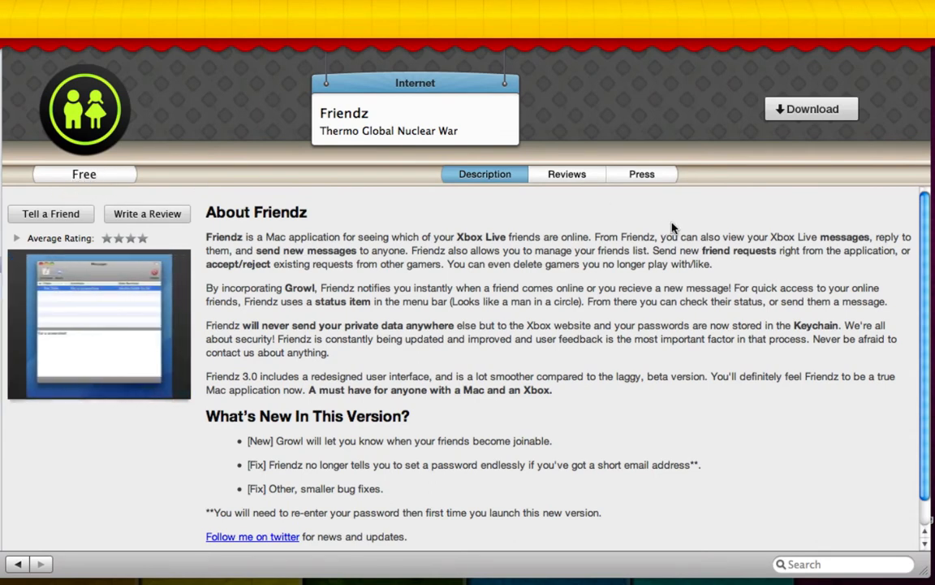
{"action": "mouse_move", "coordinate": [836, 117]}
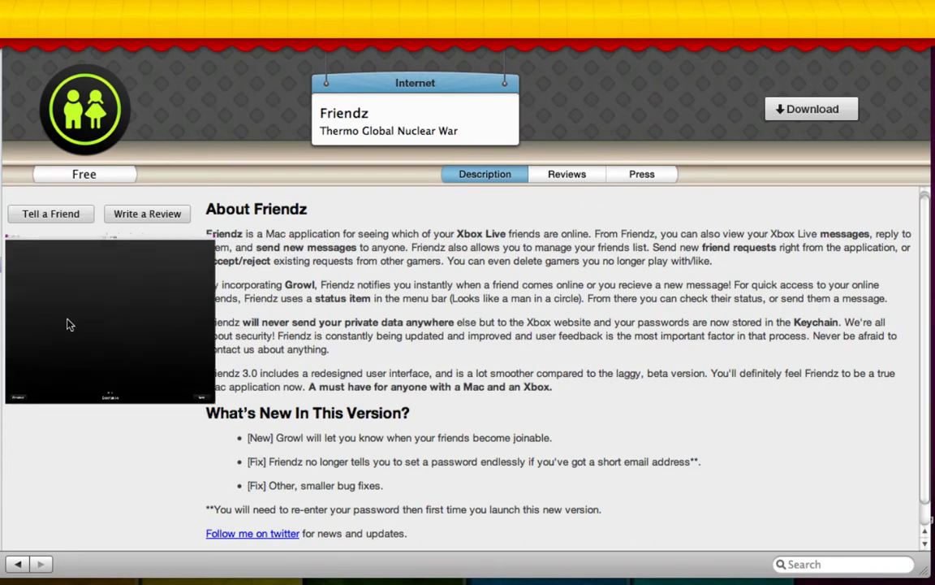
Step: Enlarge the Friendz screenshot into the gallery view
{"action": "left_click", "coordinate": [110, 321]}
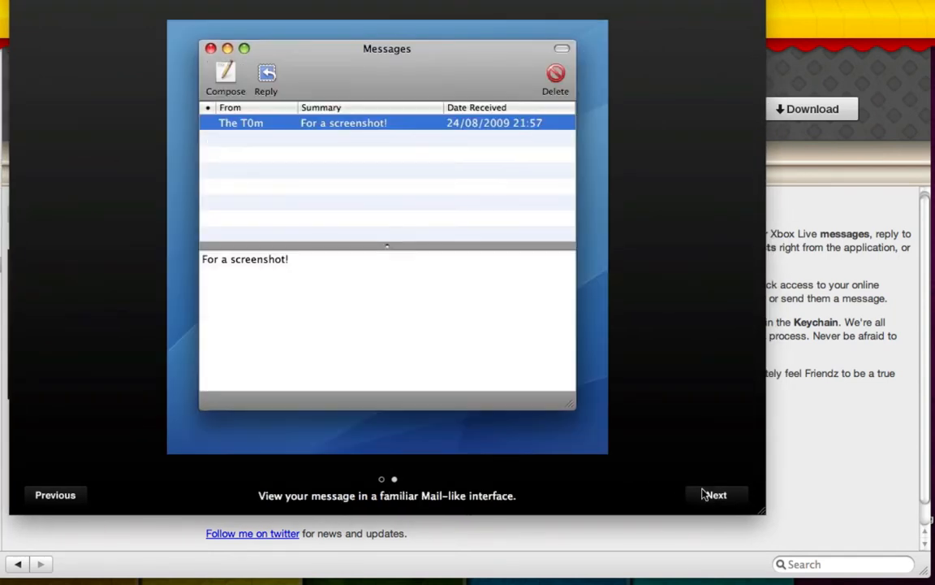
{"action": "mouse_move", "coordinate": [343, 394]}
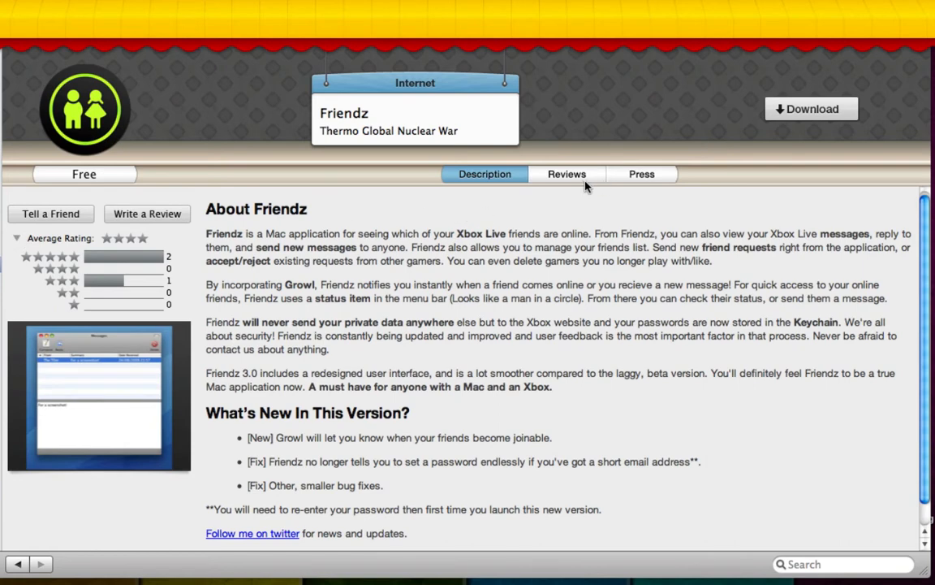
{"action": "mouse_move", "coordinate": [566, 156]}
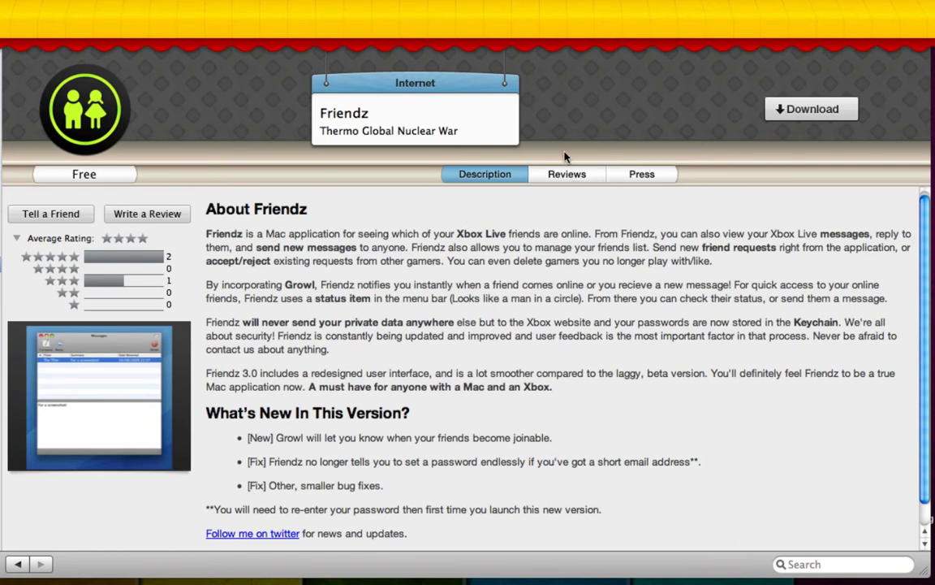
Step: Compare Friendz's Press and Reviews tabs, ending on the empty press links
{"action": "left_click", "coordinate": [642, 174]}
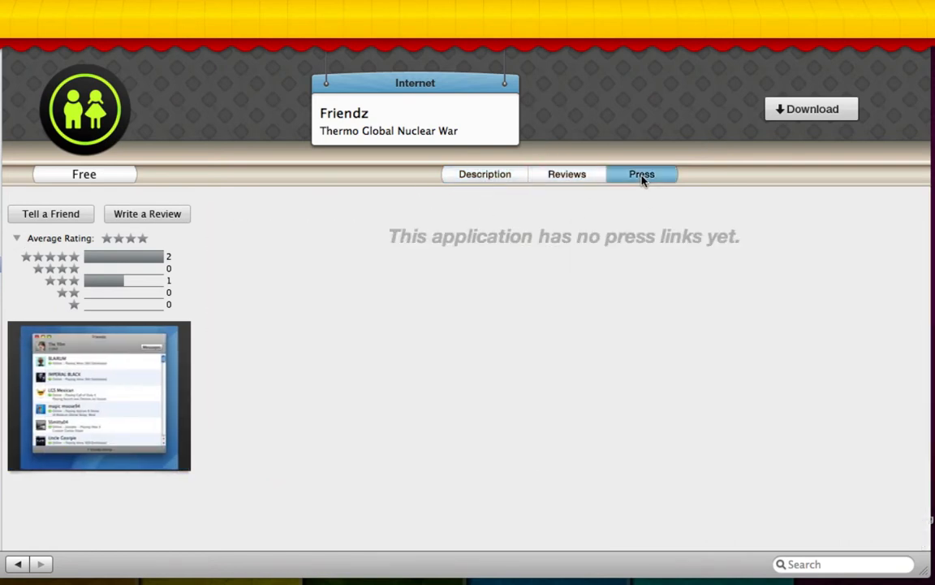
{"action": "left_click", "coordinate": [567, 174]}
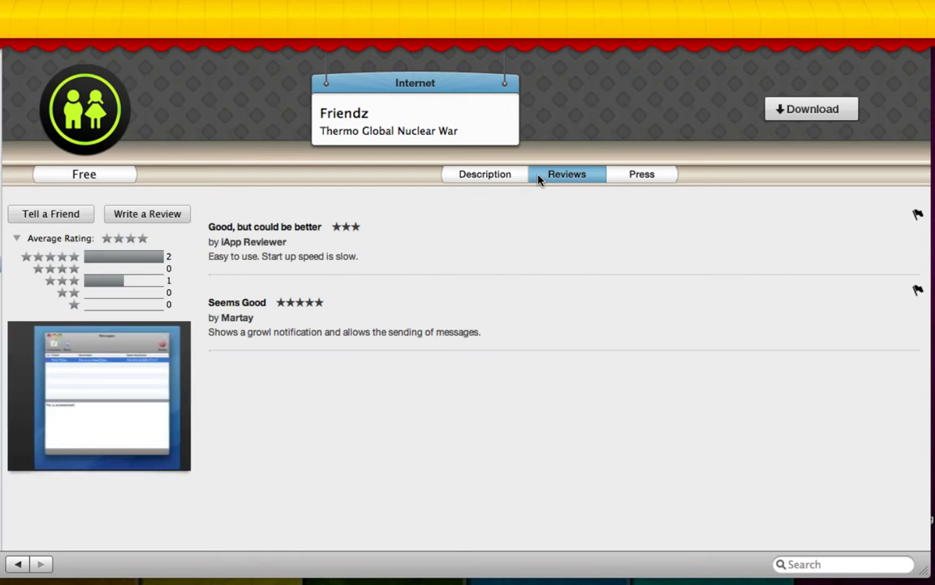
{"action": "left_click", "coordinate": [641, 173]}
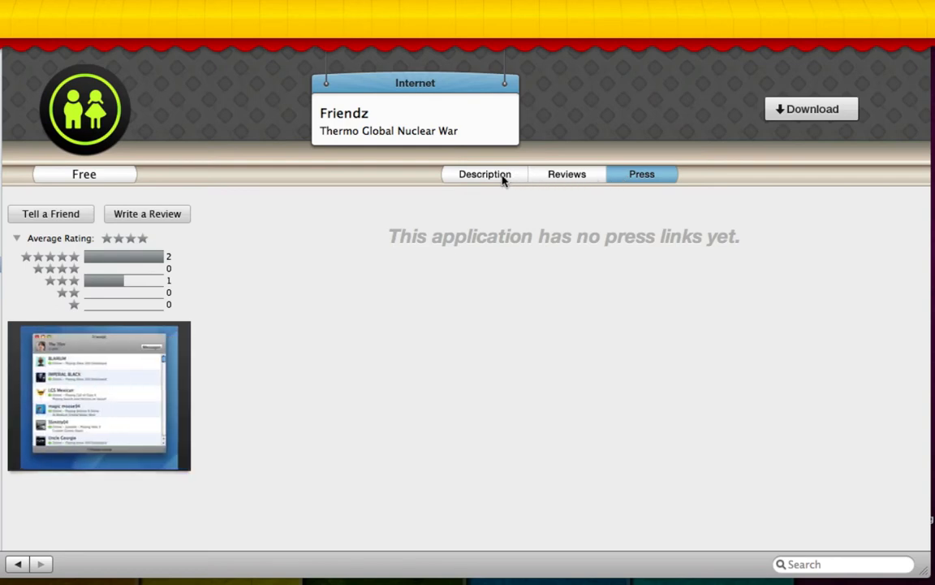
Step: Go back to the Games shelves with Friendz and its Xbox Live summary shown
{"action": "left_click", "coordinate": [485, 173]}
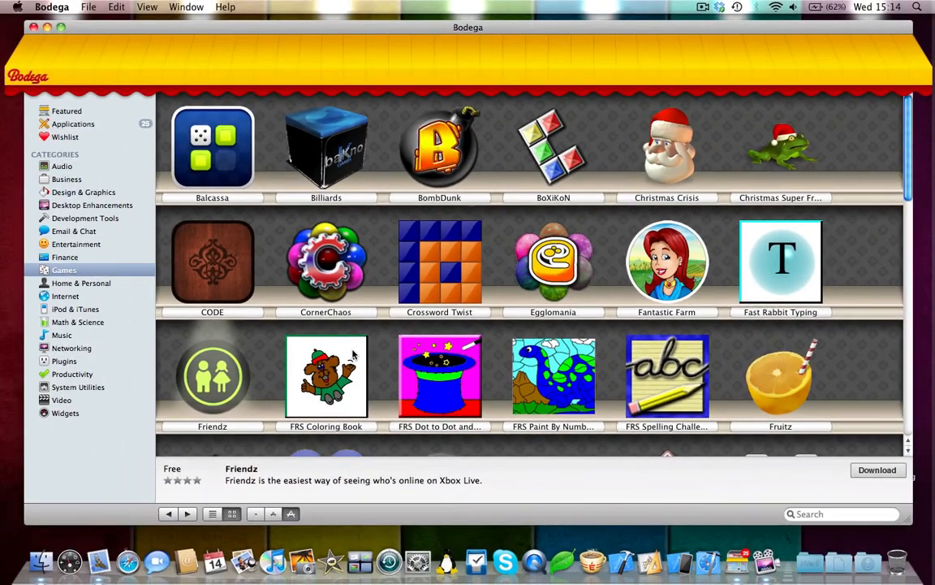
{"action": "scroll", "scroll_direction": "down", "scroll_amount": 3}
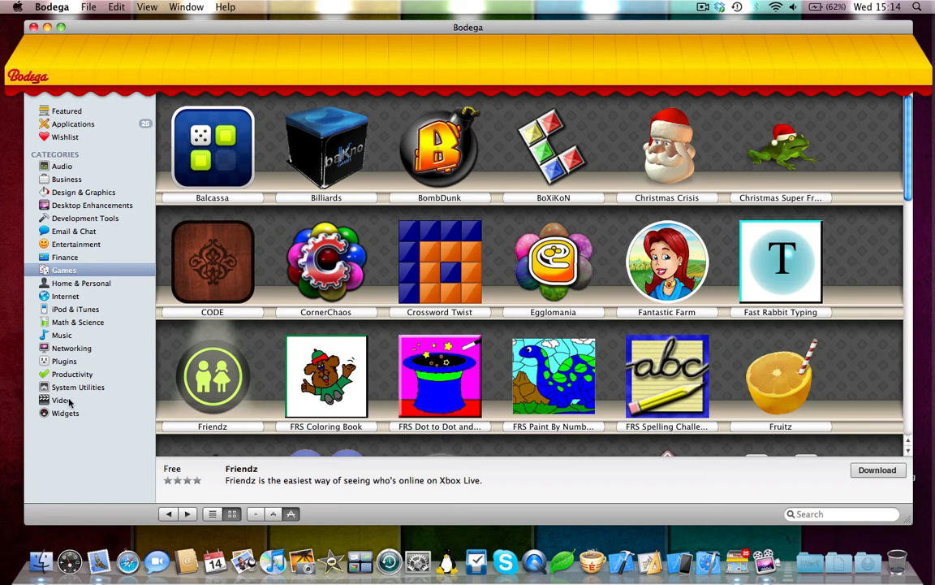
{"action": "left_click", "coordinate": [79, 387]}
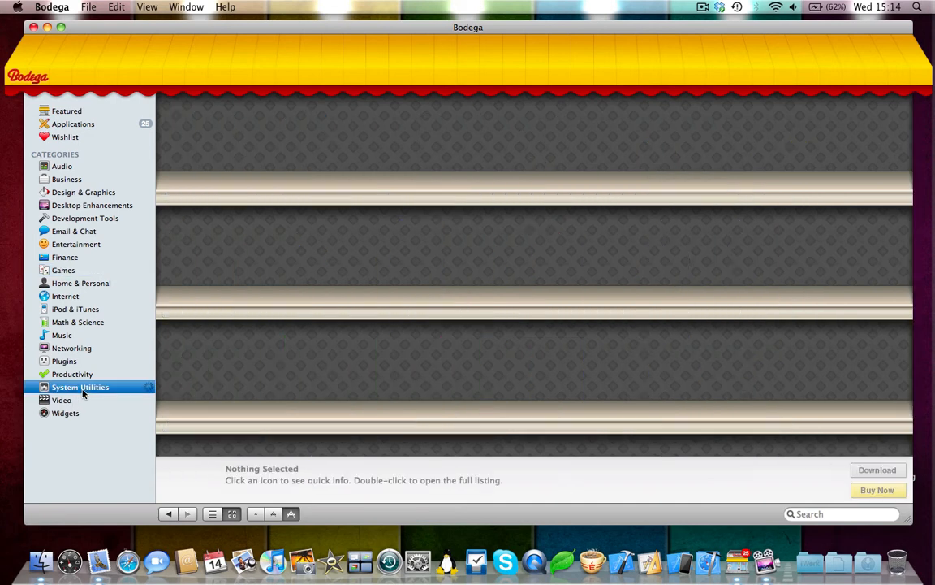
{"action": "left_click", "coordinate": [80, 387]}
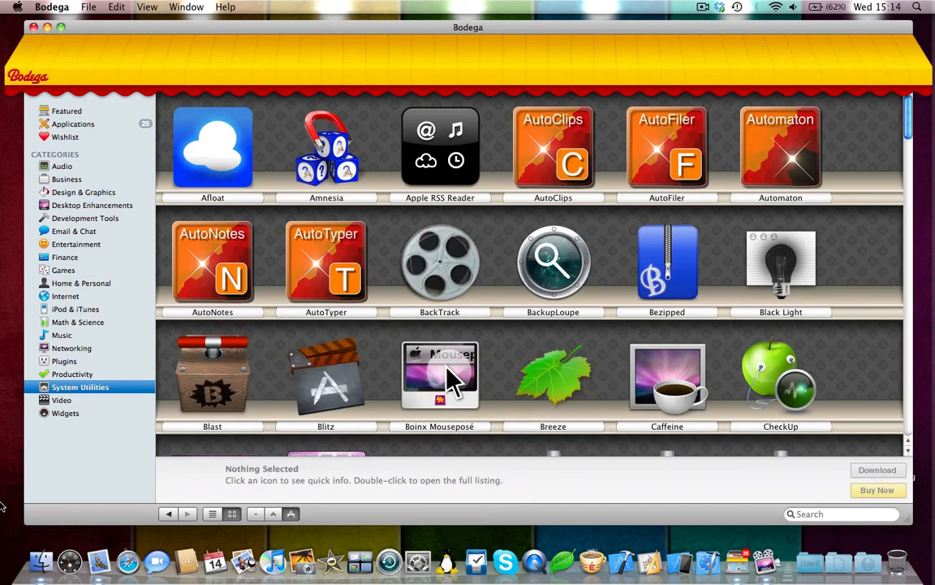
{"action": "mouse_move", "coordinate": [13, 504]}
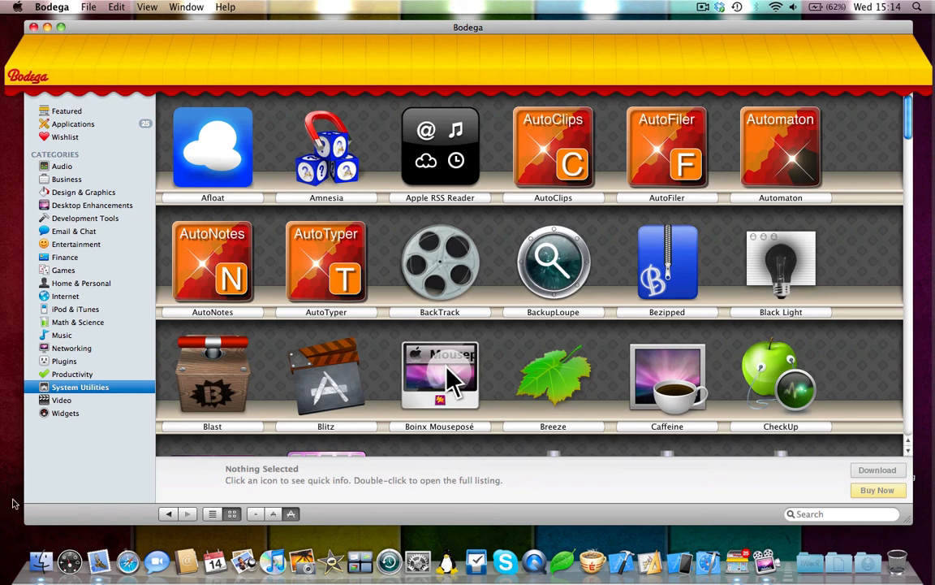
{"action": "scroll", "scroll_direction": "down", "scroll_amount": 3}
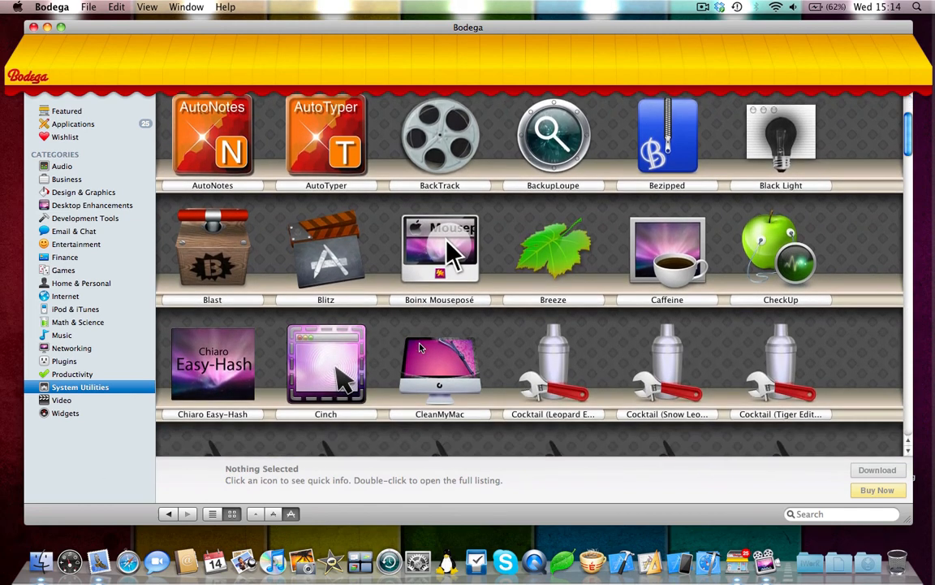
{"action": "scroll", "scroll_direction": "down", "scroll_amount": 3}
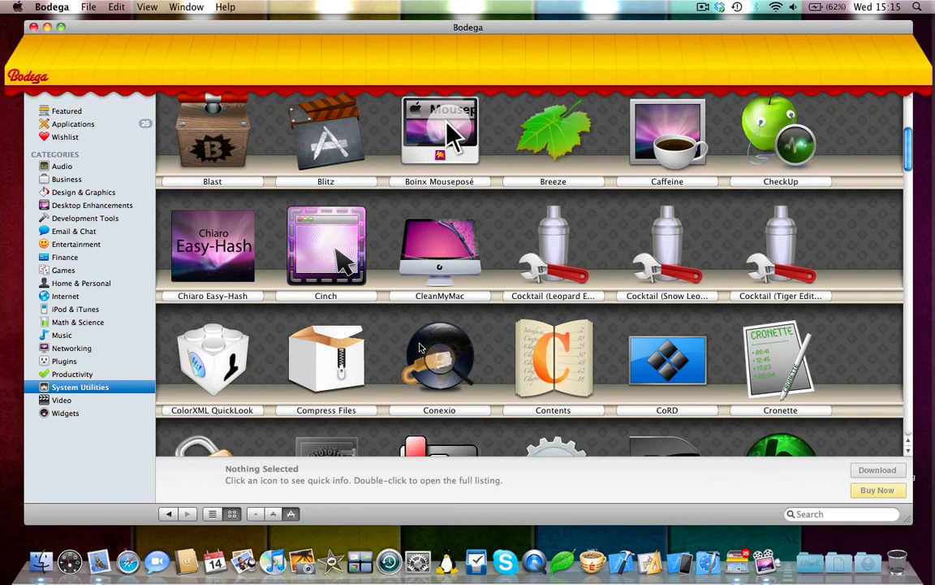
{"action": "scroll", "scroll_direction": "down", "scroll_amount": 3}
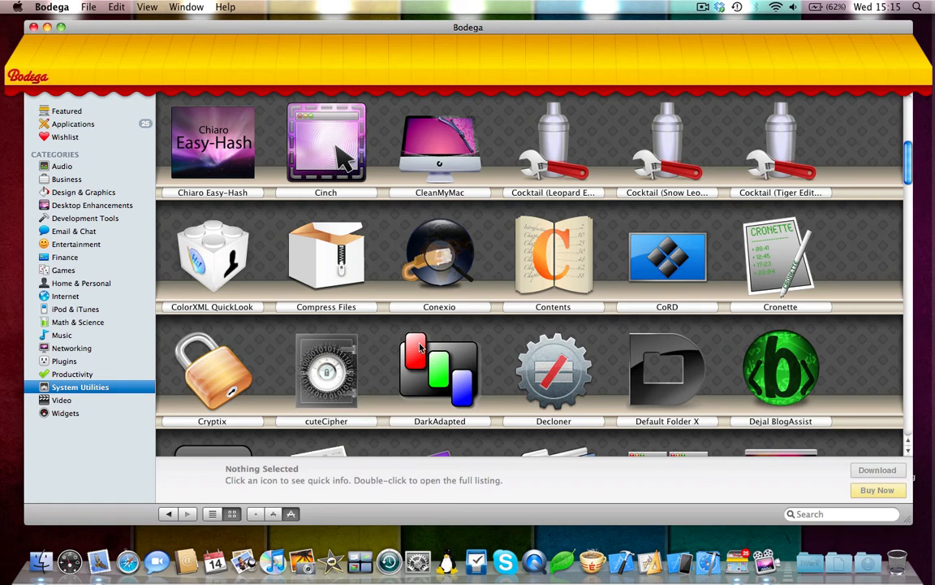
{"action": "scroll", "scroll_direction": "down", "scroll_amount": 3}
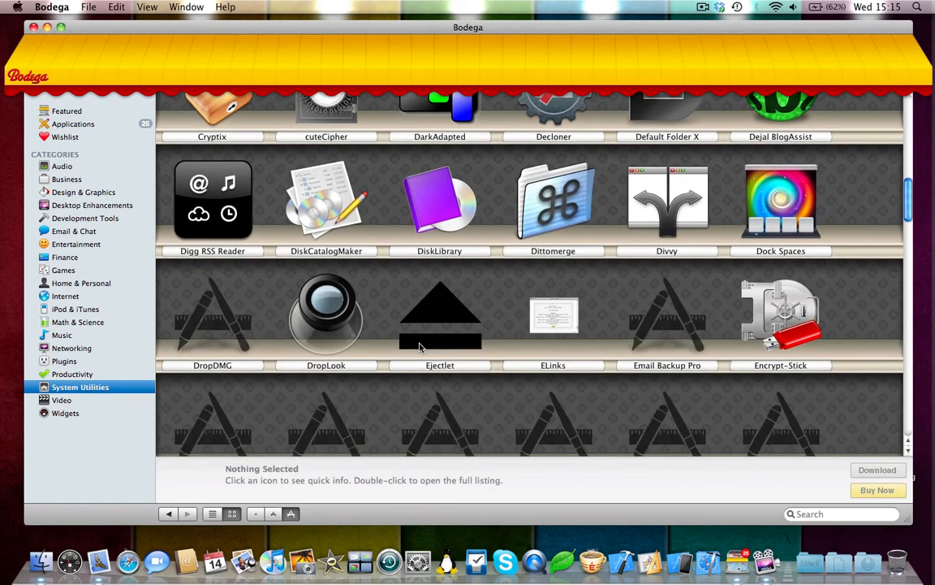
{"action": "scroll", "scroll_direction": "down", "scroll_amount": 3}
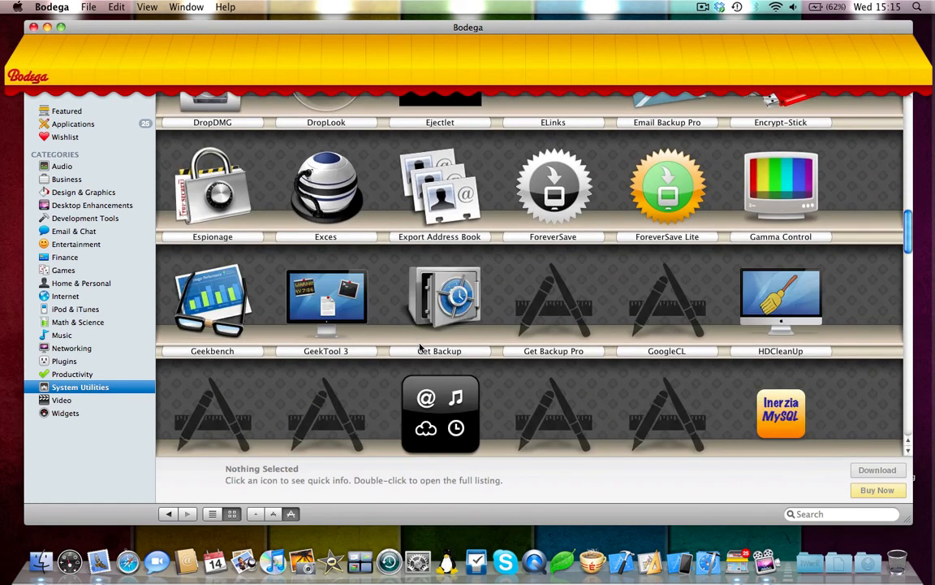
{"action": "scroll", "scroll_direction": "down", "scroll_amount": 3}
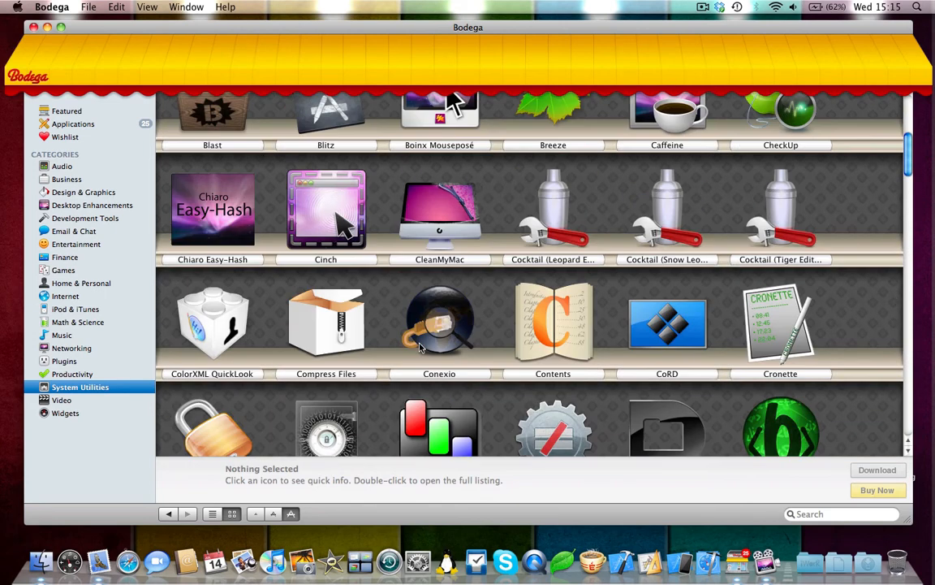
Step: Open CleanMyMac's full listing, priced $29.95 with version 1.9.2 notes
{"action": "left_click", "coordinate": [439, 239]}
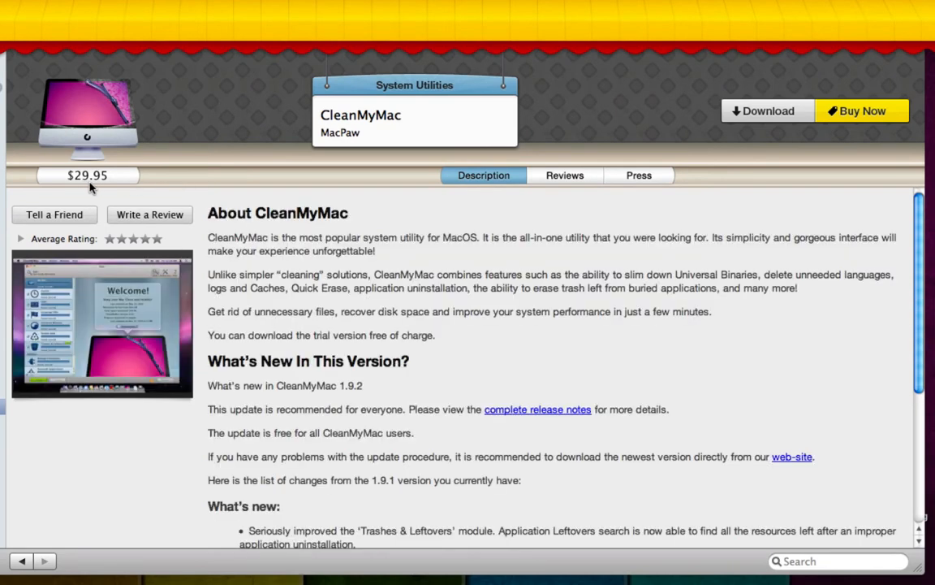
{"action": "mouse_move", "coordinate": [782, 133]}
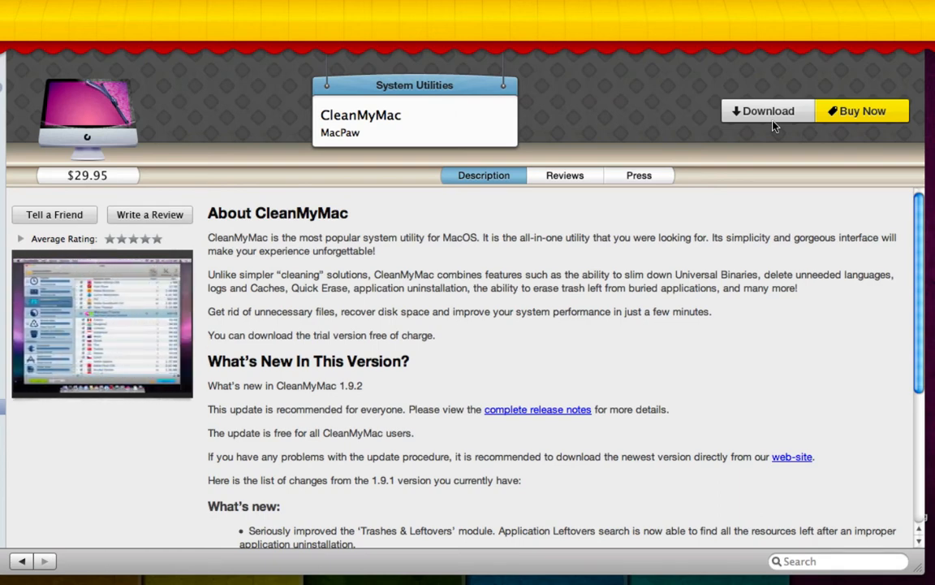
{"action": "mouse_move", "coordinate": [830, 125]}
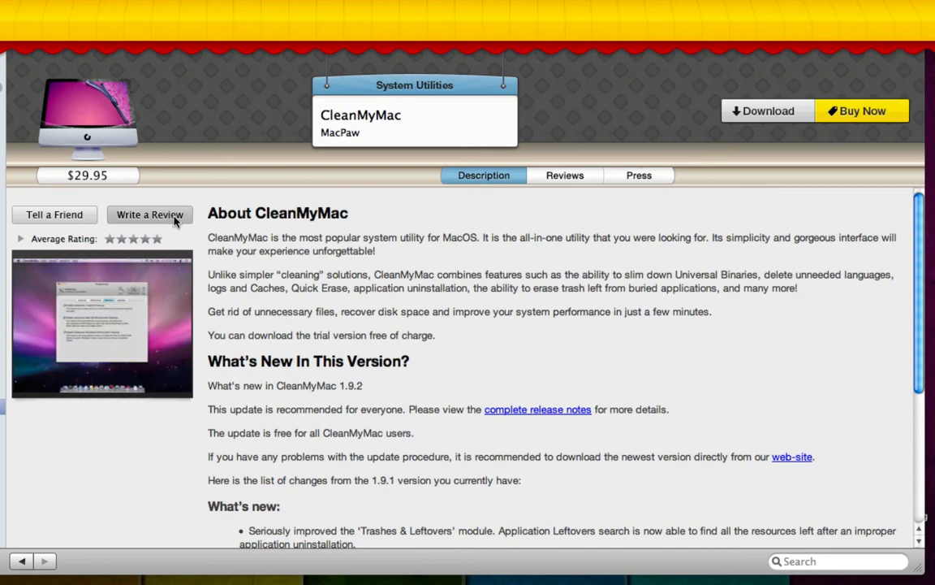
{"action": "left_click", "coordinate": [149, 214]}
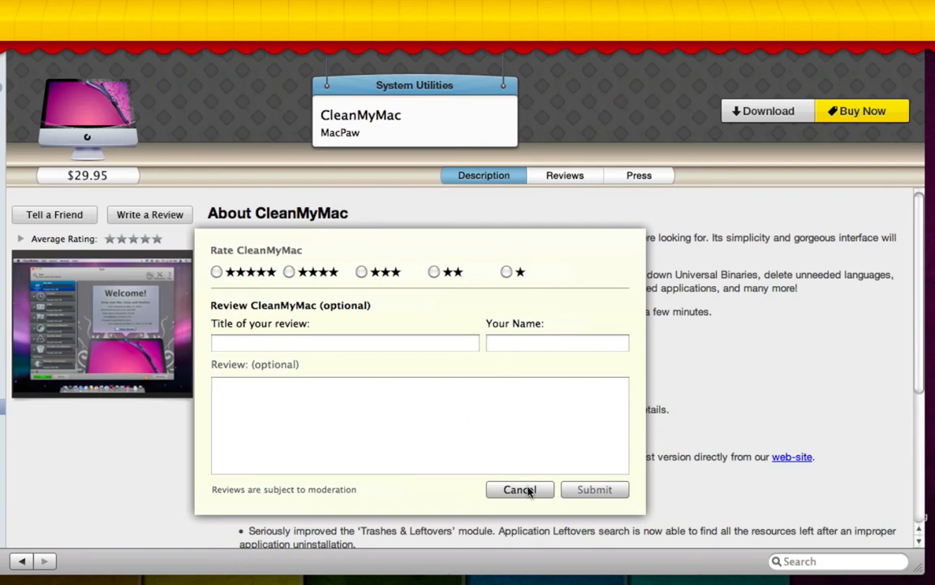
{"action": "left_click", "coordinate": [520, 489]}
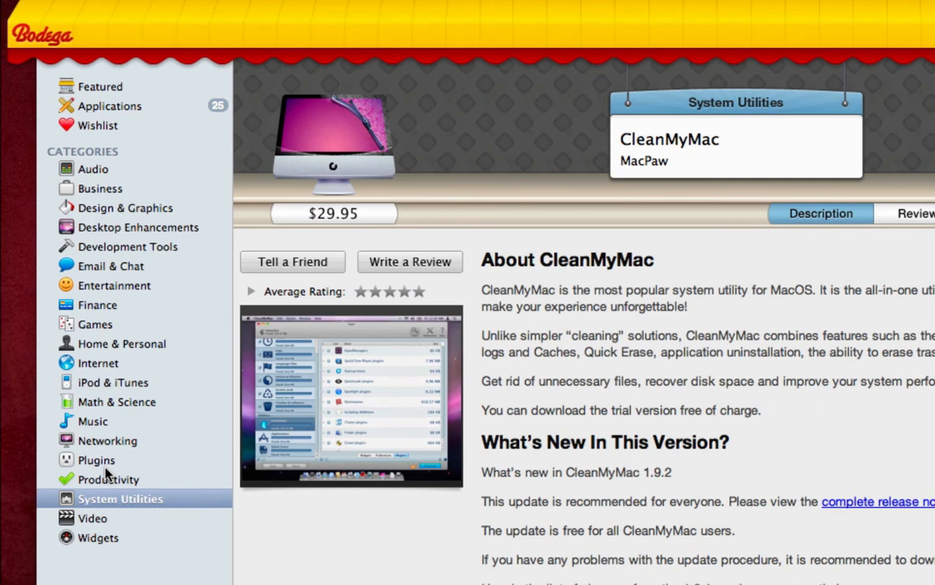
{"action": "mouse_move", "coordinate": [111, 433]}
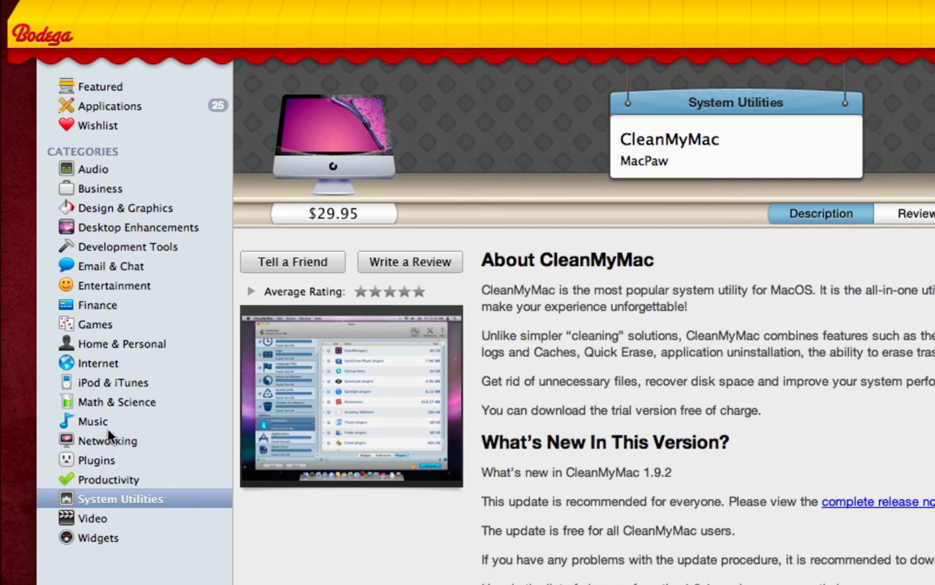
Step: Browse the Music and iPod & iTunes shelves, then choose Design & Graphics
{"action": "left_click", "coordinate": [92, 421]}
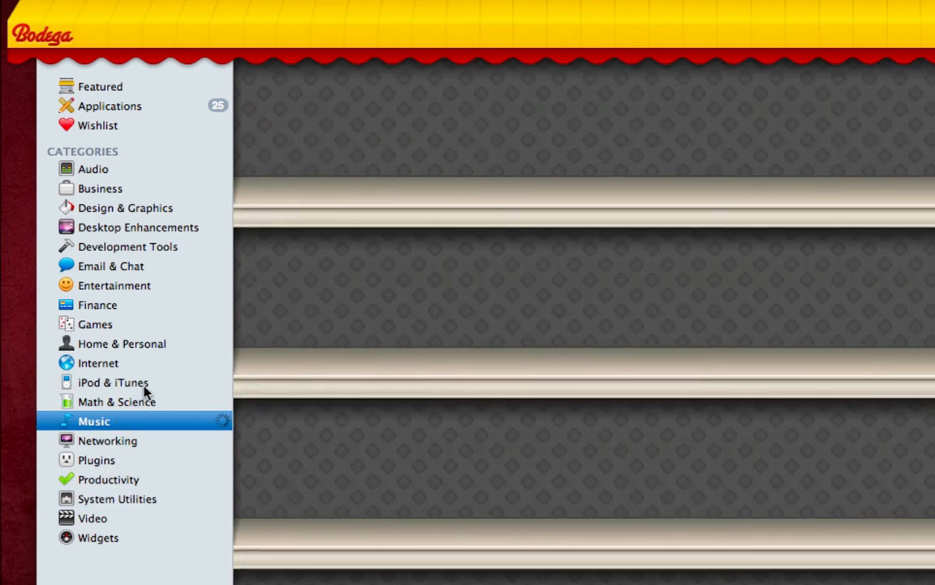
{"action": "left_click", "coordinate": [113, 381]}
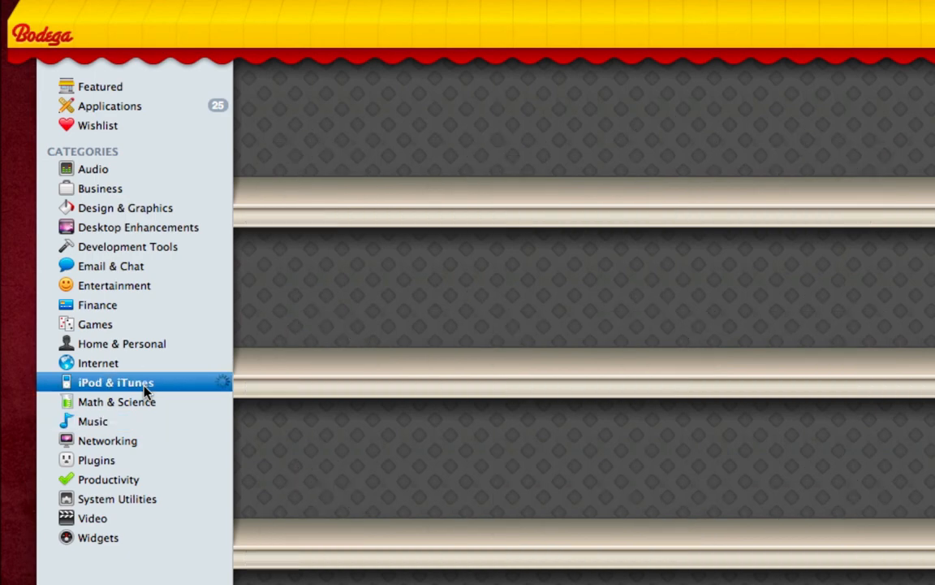
{"action": "left_click", "coordinate": [115, 381]}
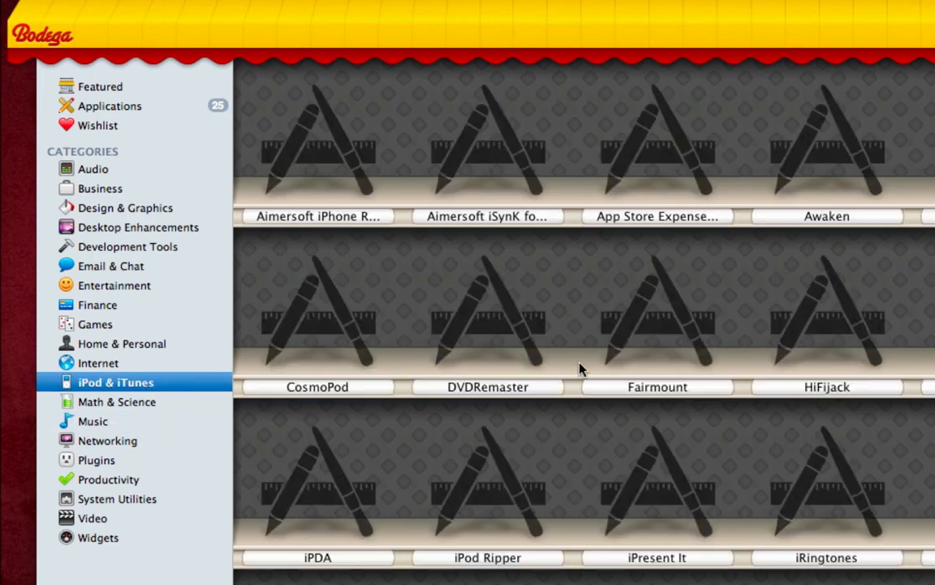
{"action": "scroll", "scroll_direction": "down", "scroll_amount": 3}
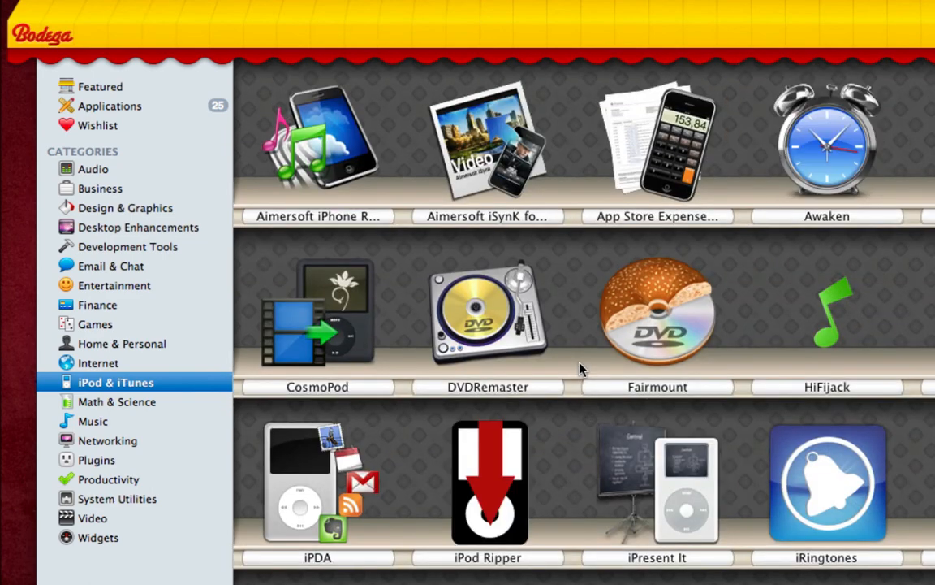
{"action": "mouse_move", "coordinate": [518, 373]}
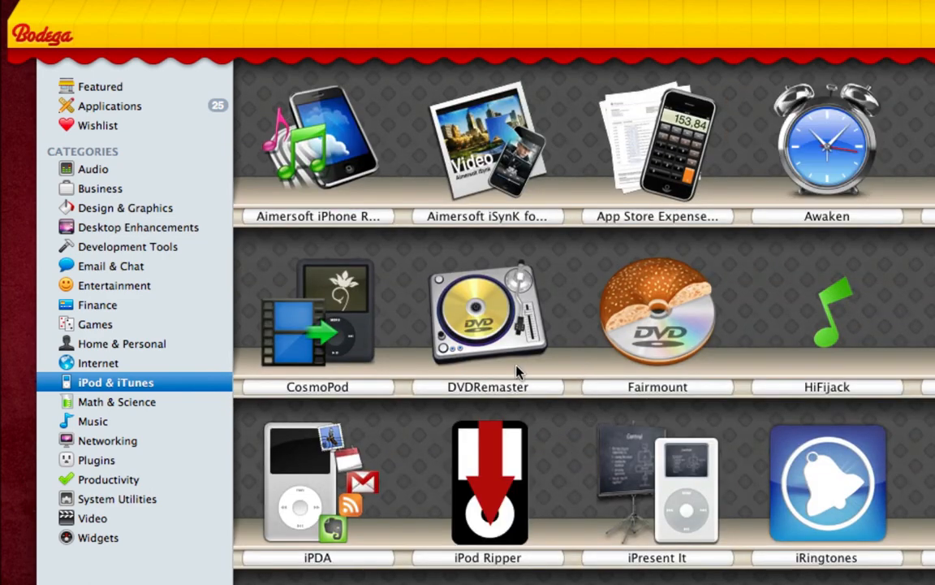
{"action": "scroll", "scroll_direction": "down", "scroll_amount": 3}
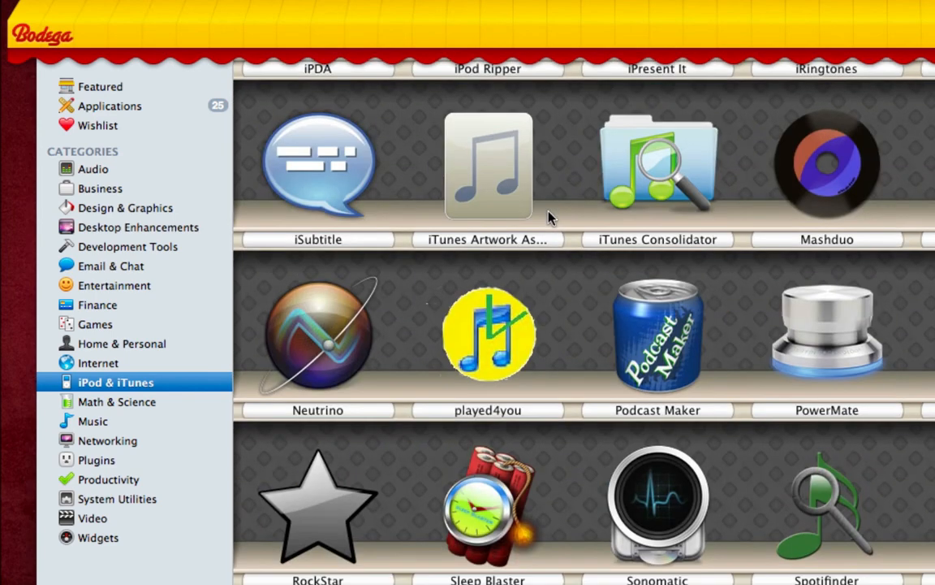
{"action": "scroll", "scroll_direction": "down", "scroll_amount": 3}
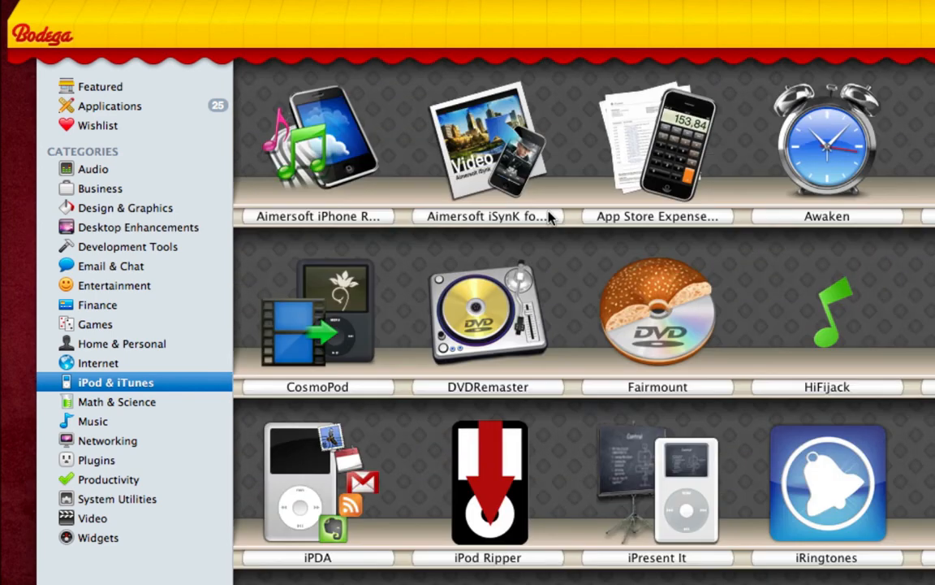
{"action": "left_click", "coordinate": [127, 208]}
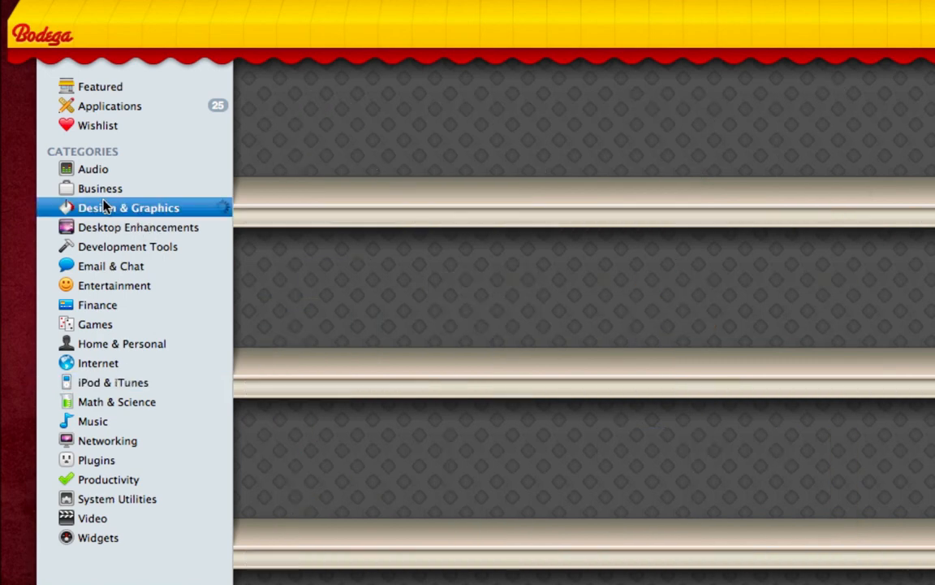